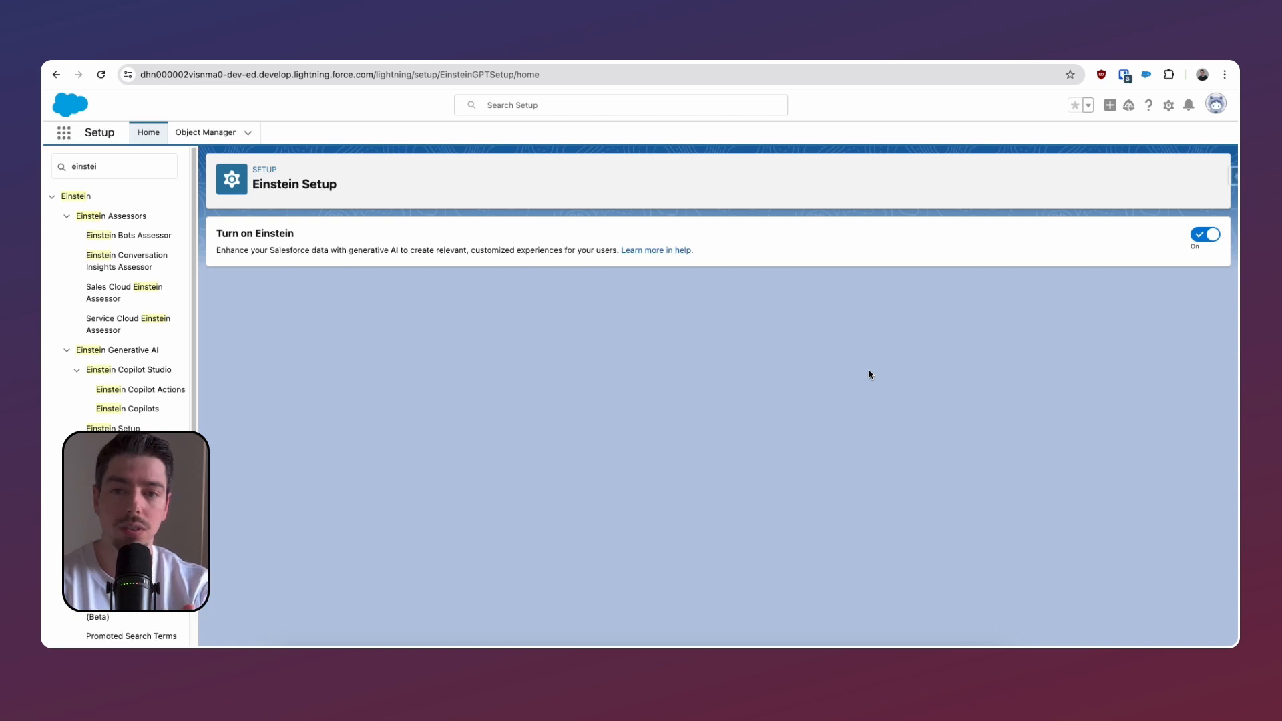
mouse_move(837, 387)
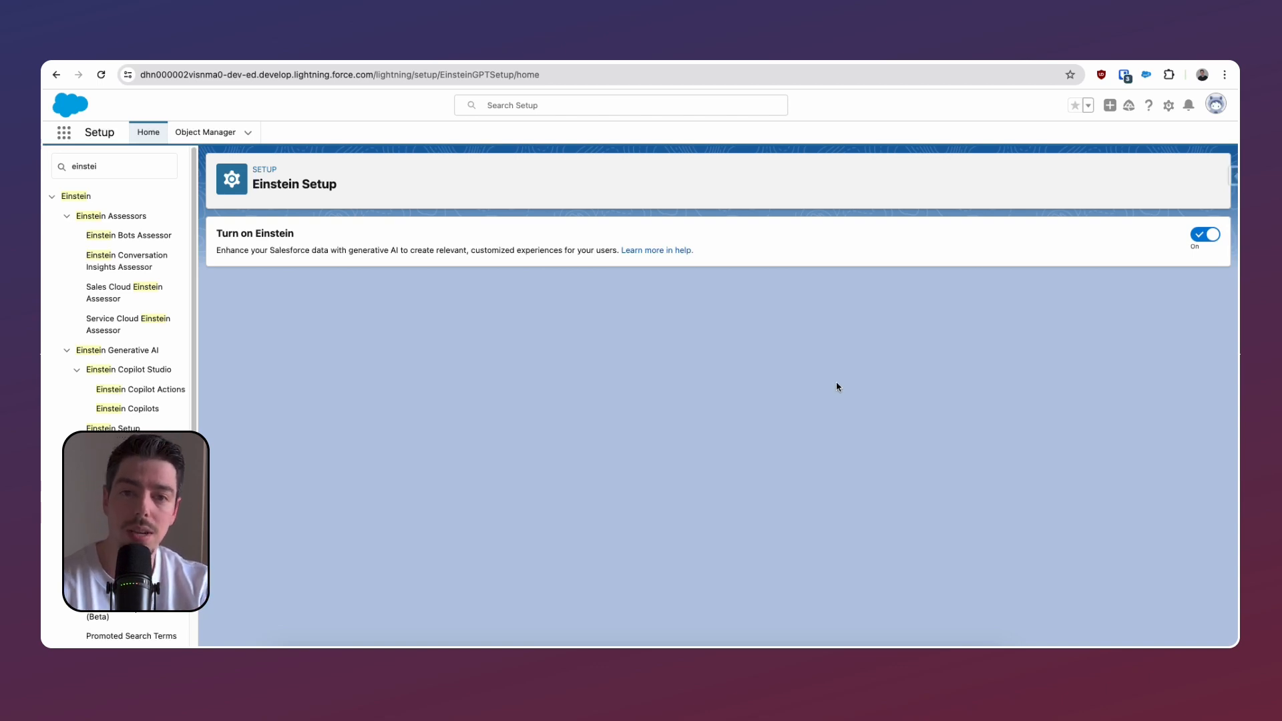
mouse_move(737, 395)
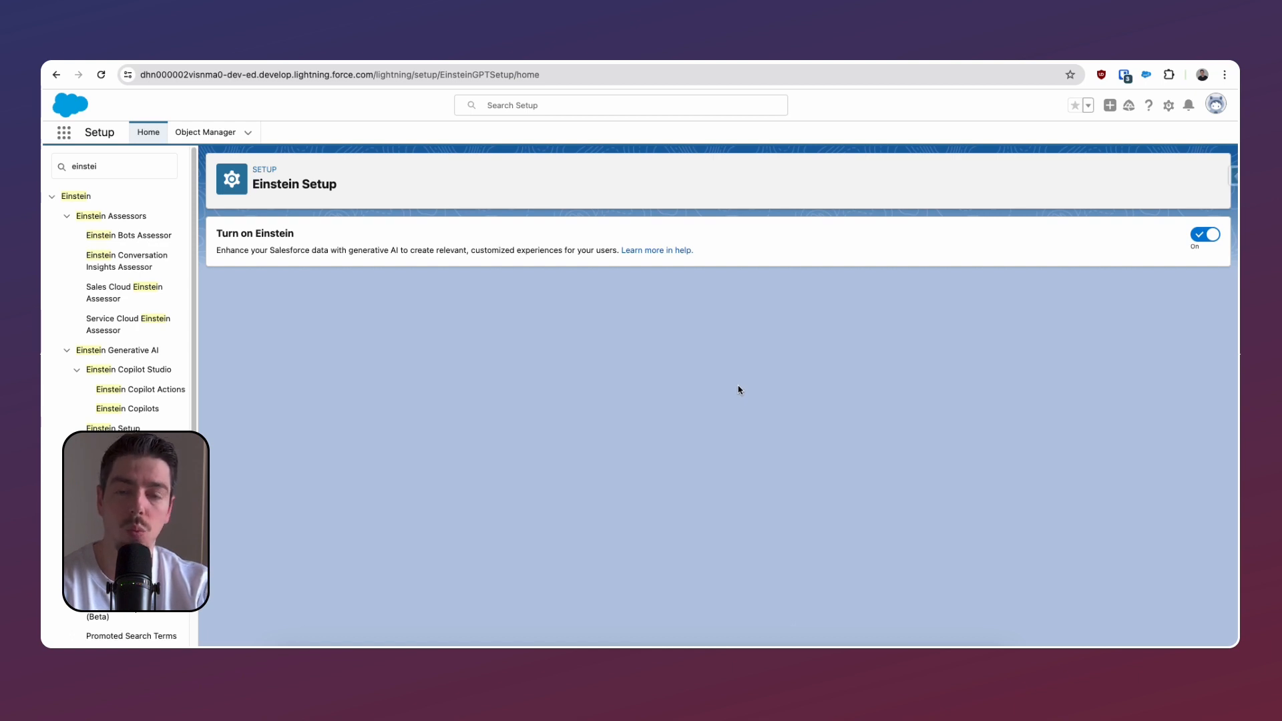
mouse_move(680, 391)
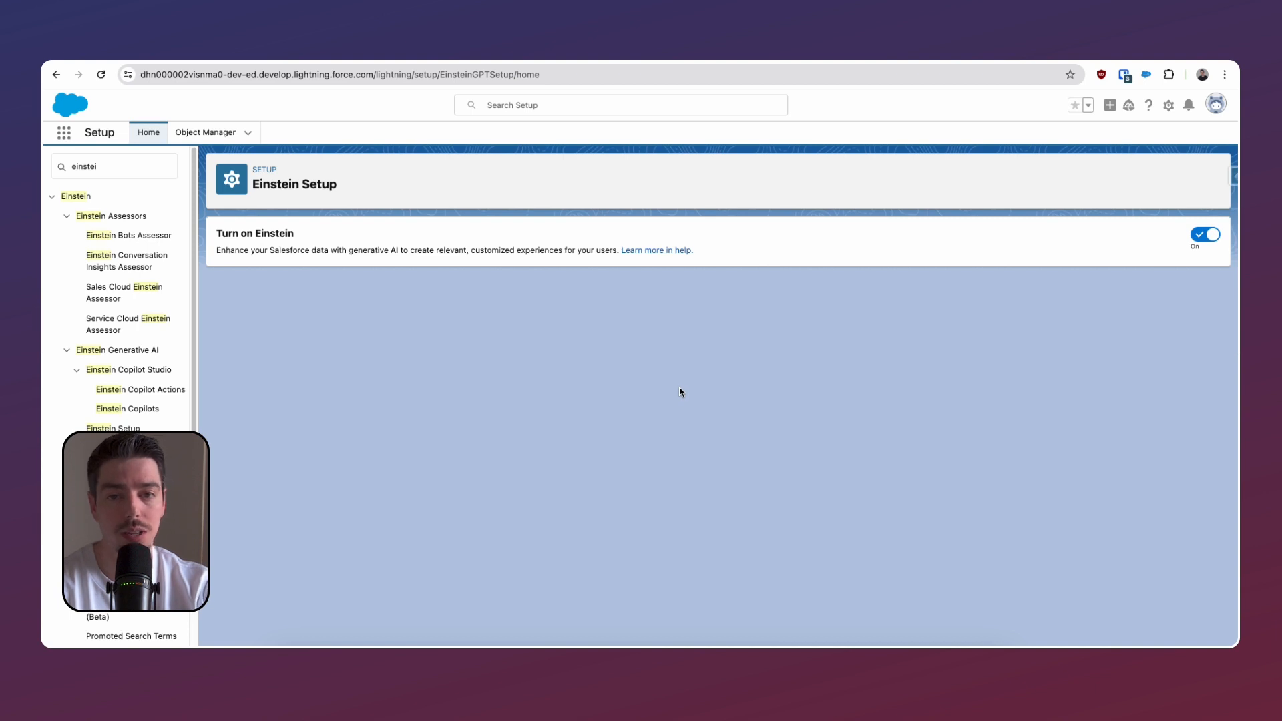
mouse_move(155, 201)
type("prompt")
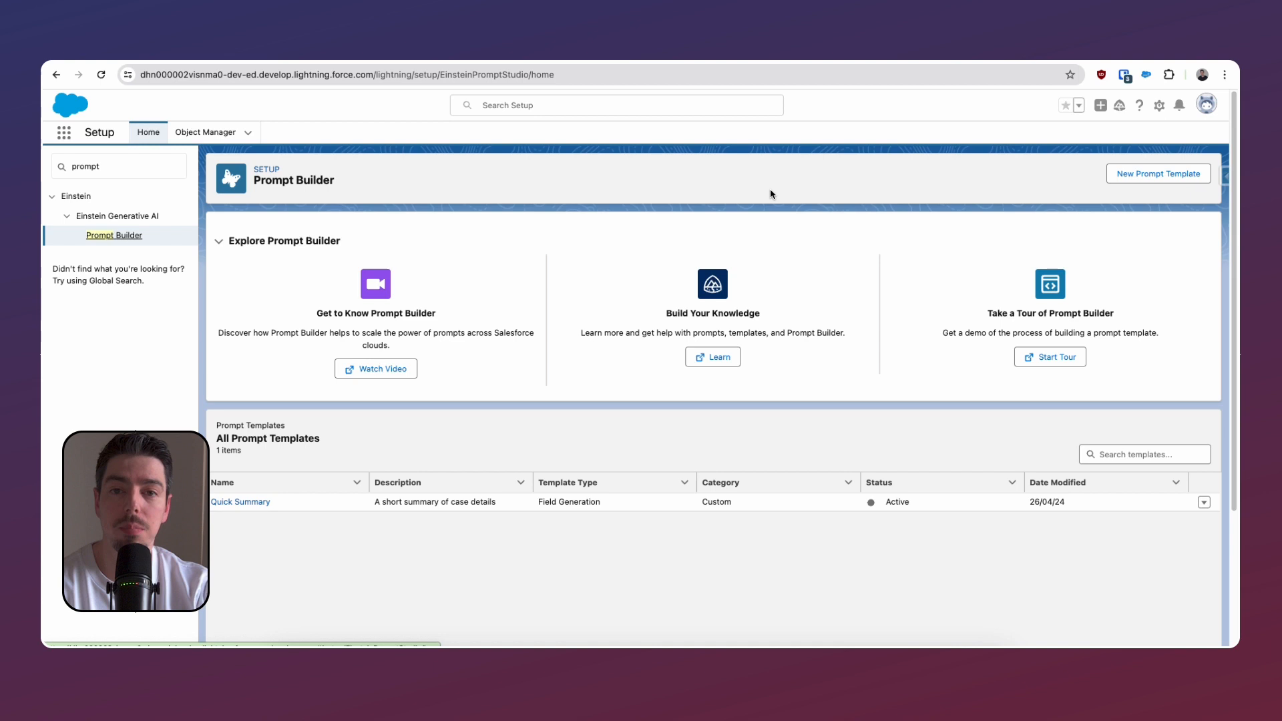
mouse_move(963, 207)
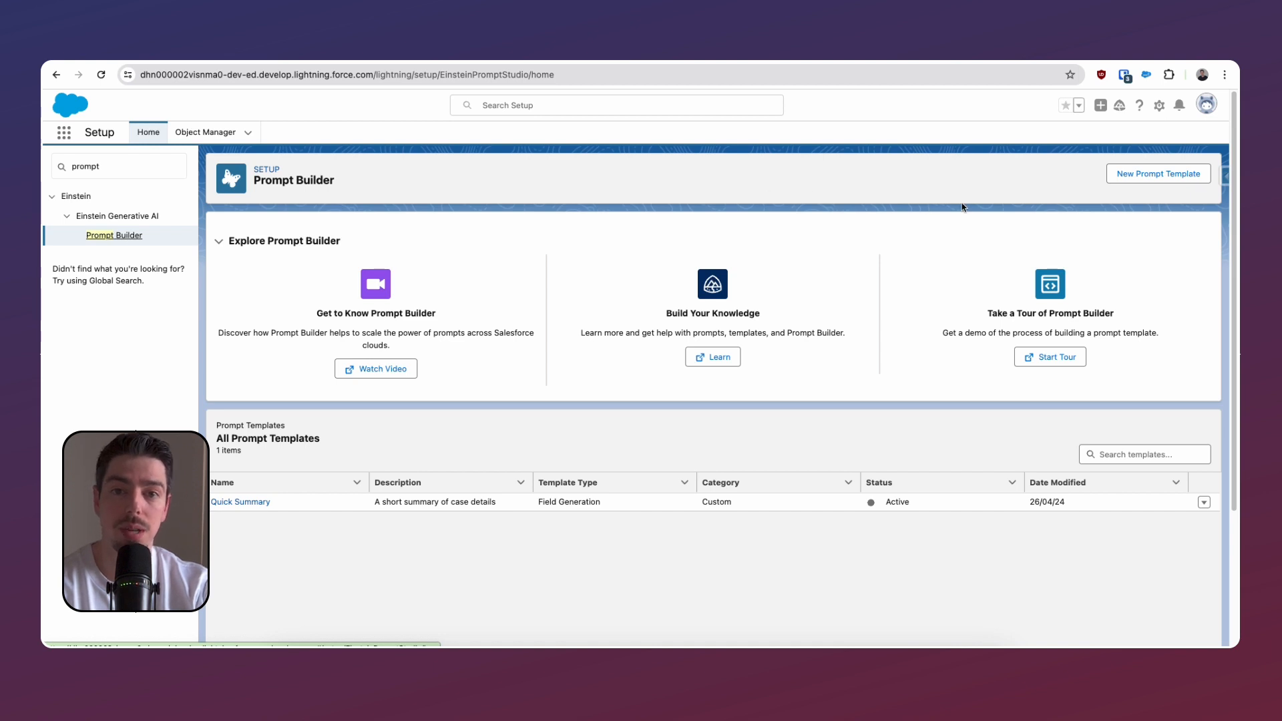
mouse_move(1138, 183)
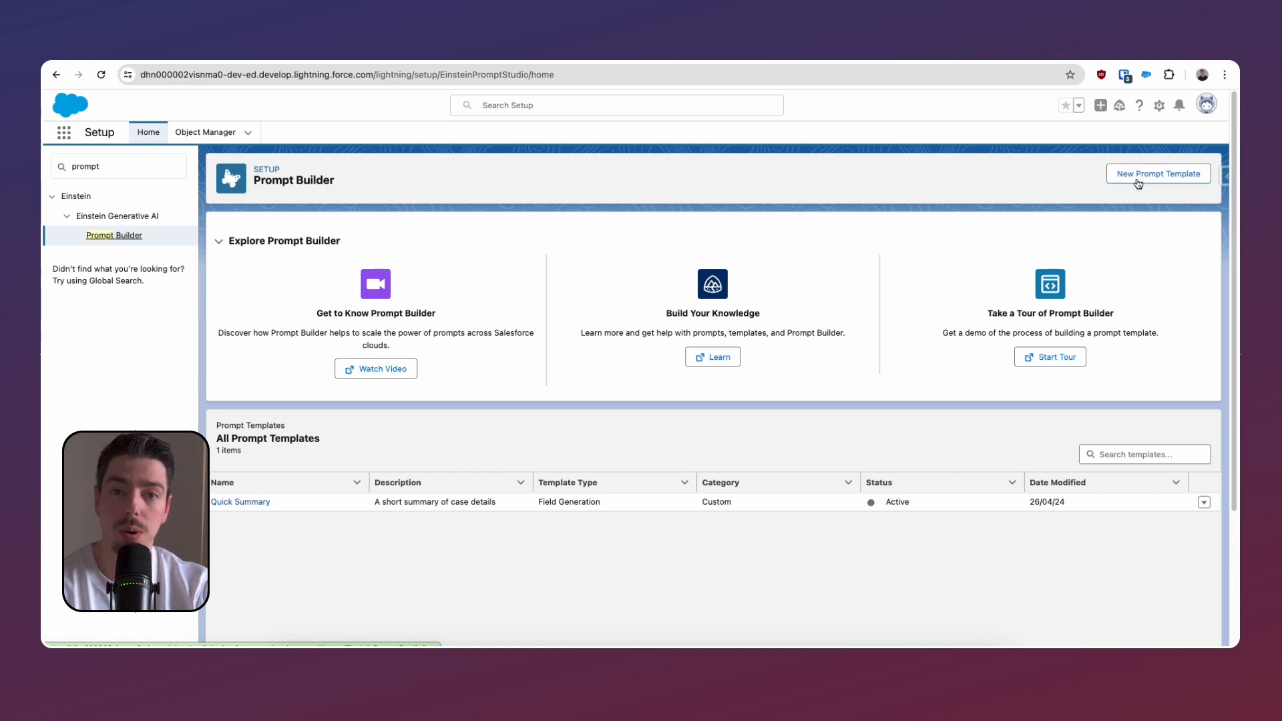
Start a new prompt template, bringing up the New Prompt Template form.
left_click(1158, 174)
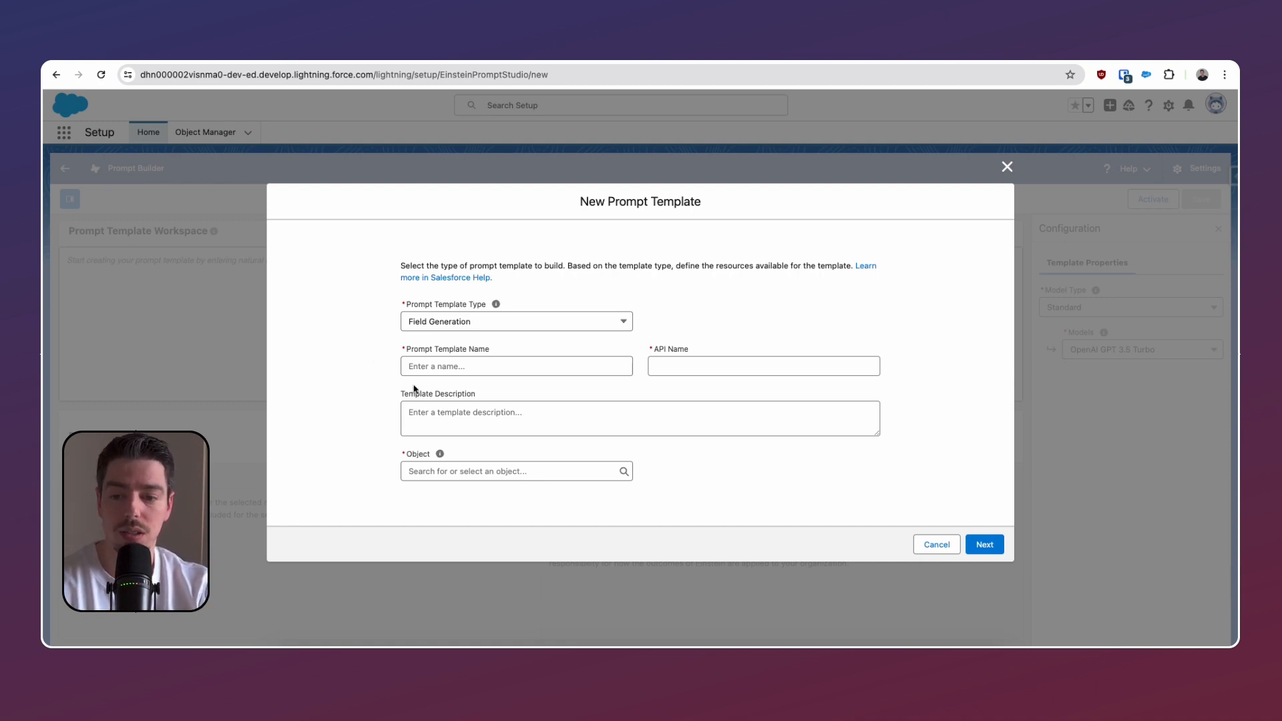
Name the template 'Account Sales Summary' and enter a summary description.
left_click(516, 366)
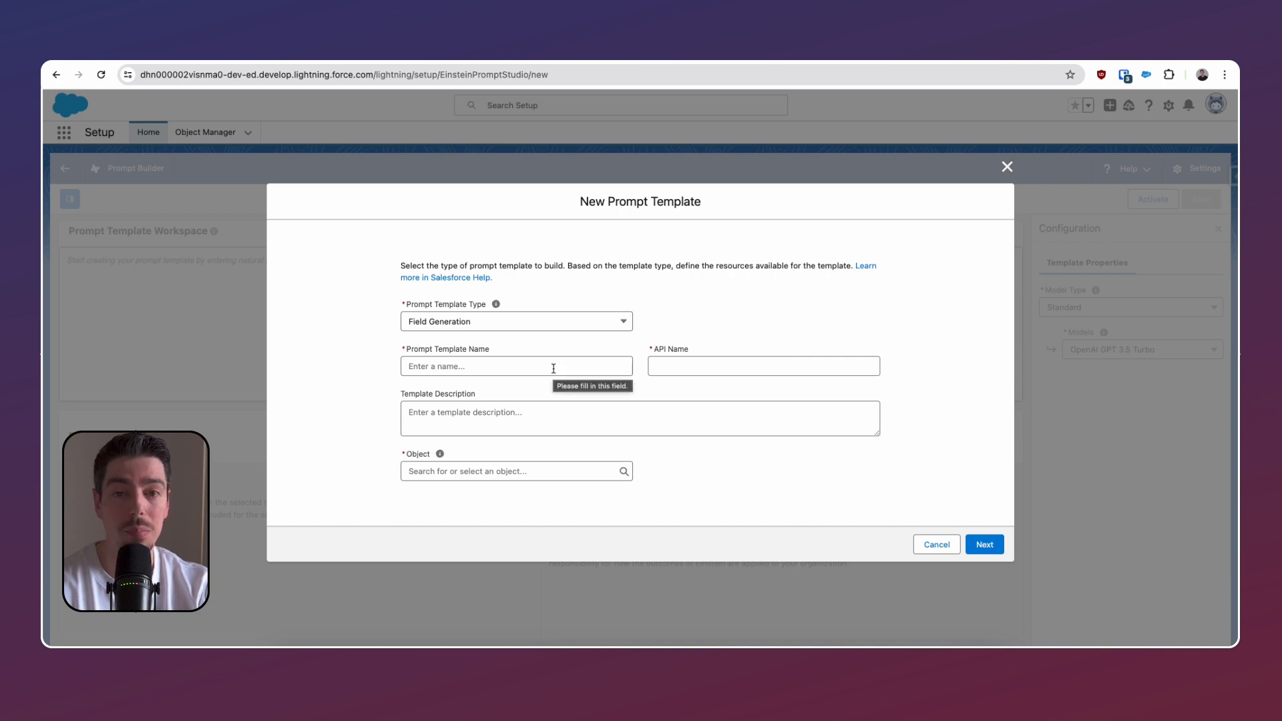
left_click(515, 366)
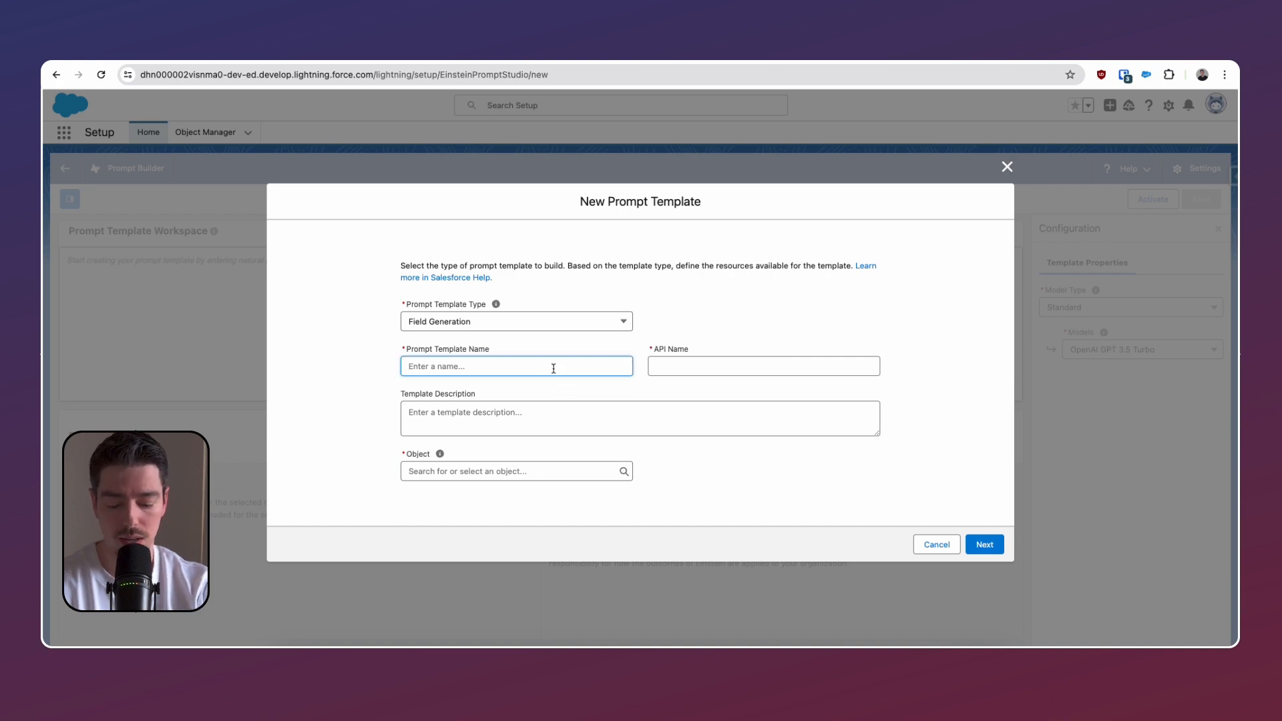
type("Account Sales")
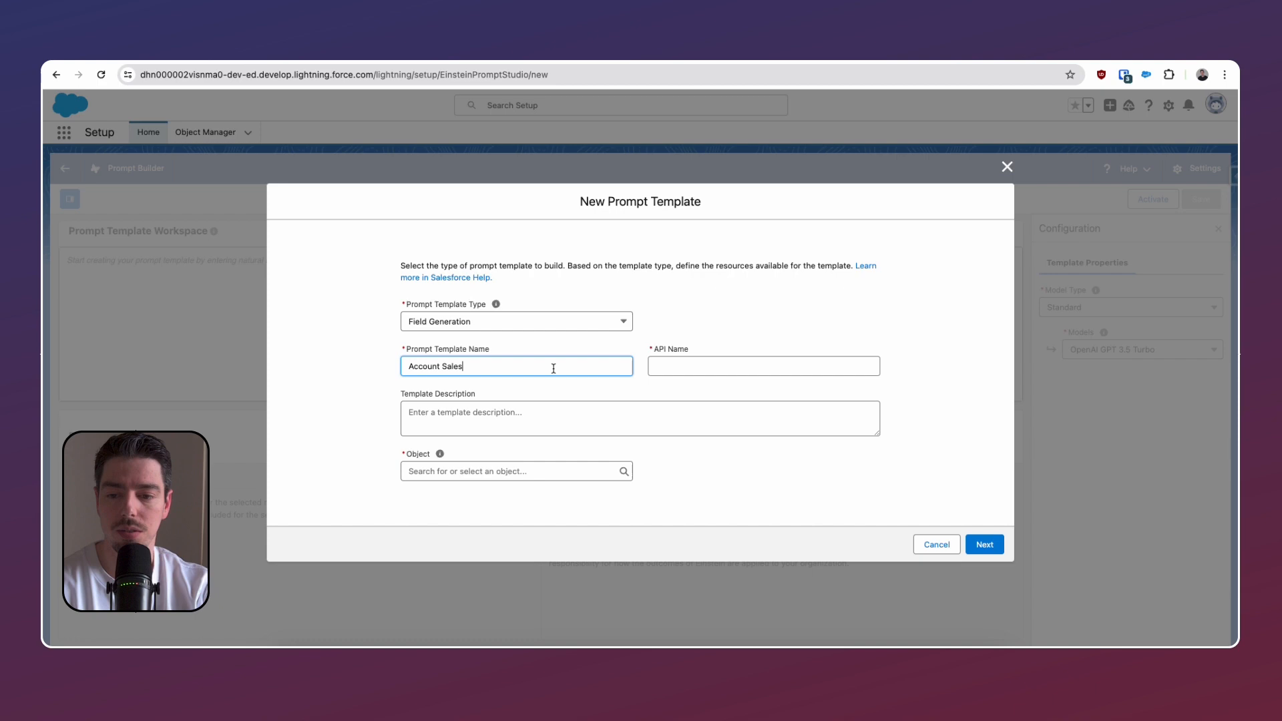
type("Summary")
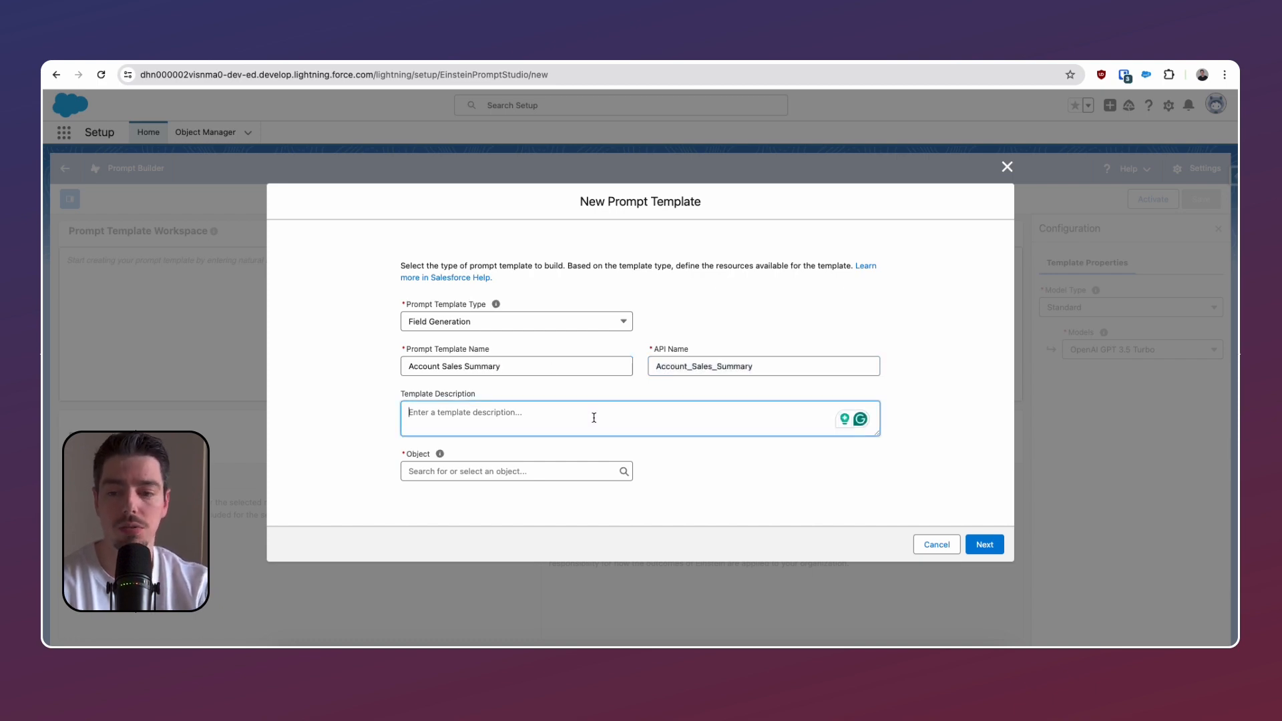
type("A summary of the Opportunities related to this")
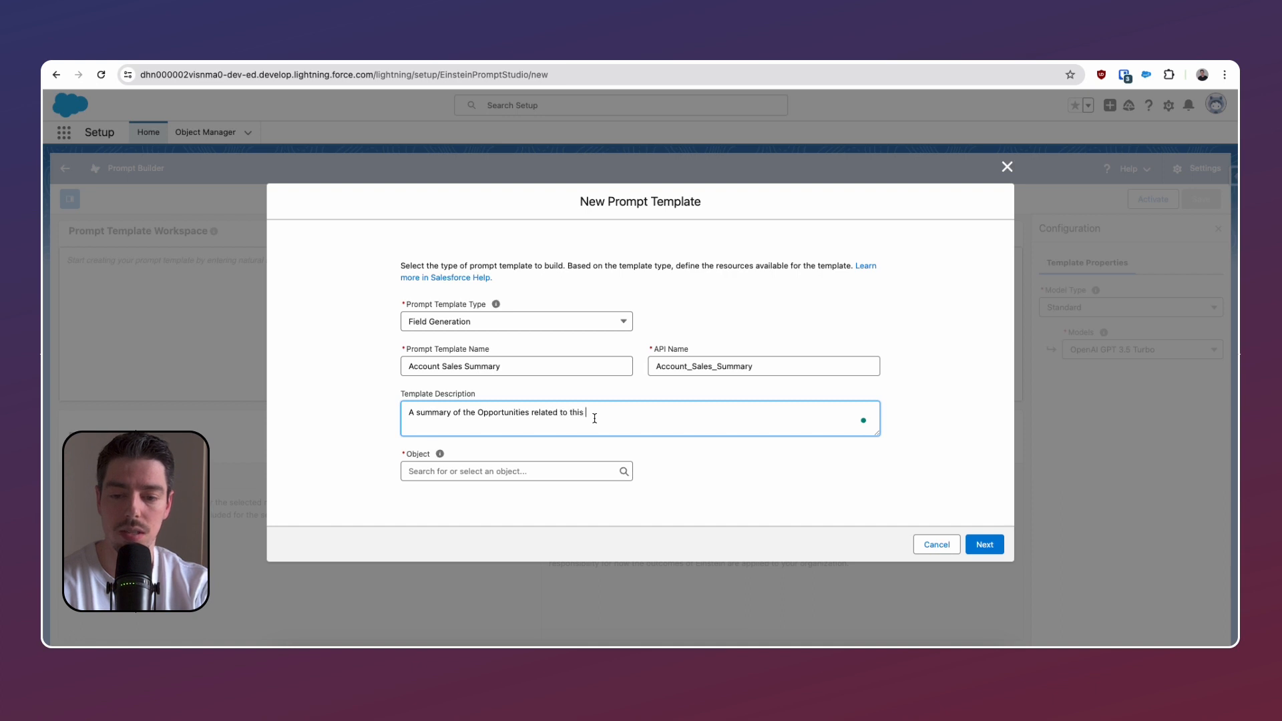
Set Object to Account and Object Field to Pipeline Summary, then proceed to the workspace.
type("Account")
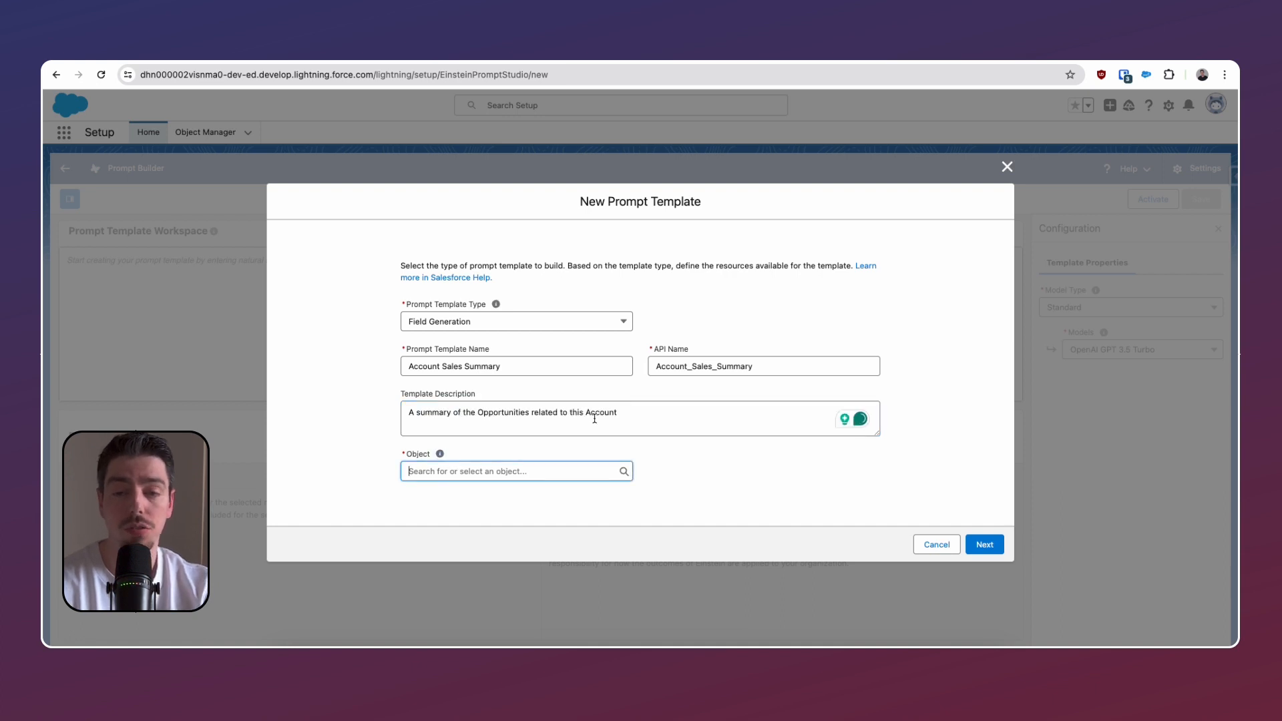
type("Account")
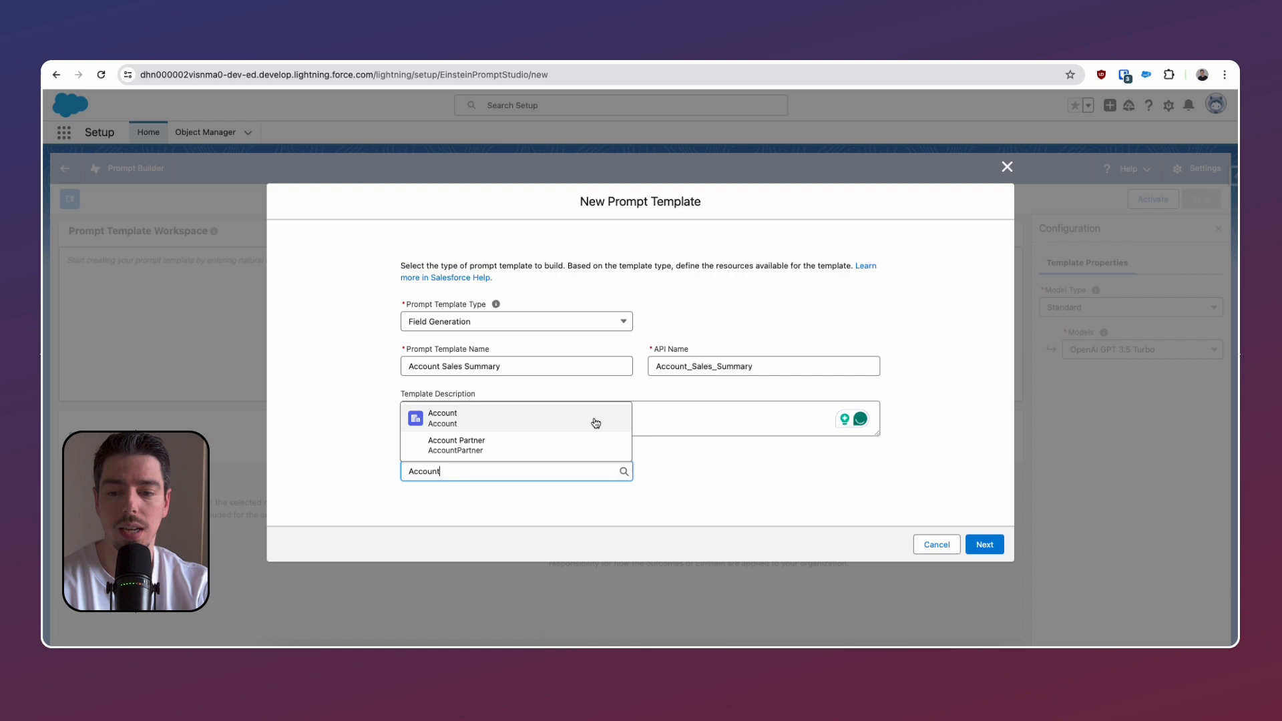
left_click(442, 416)
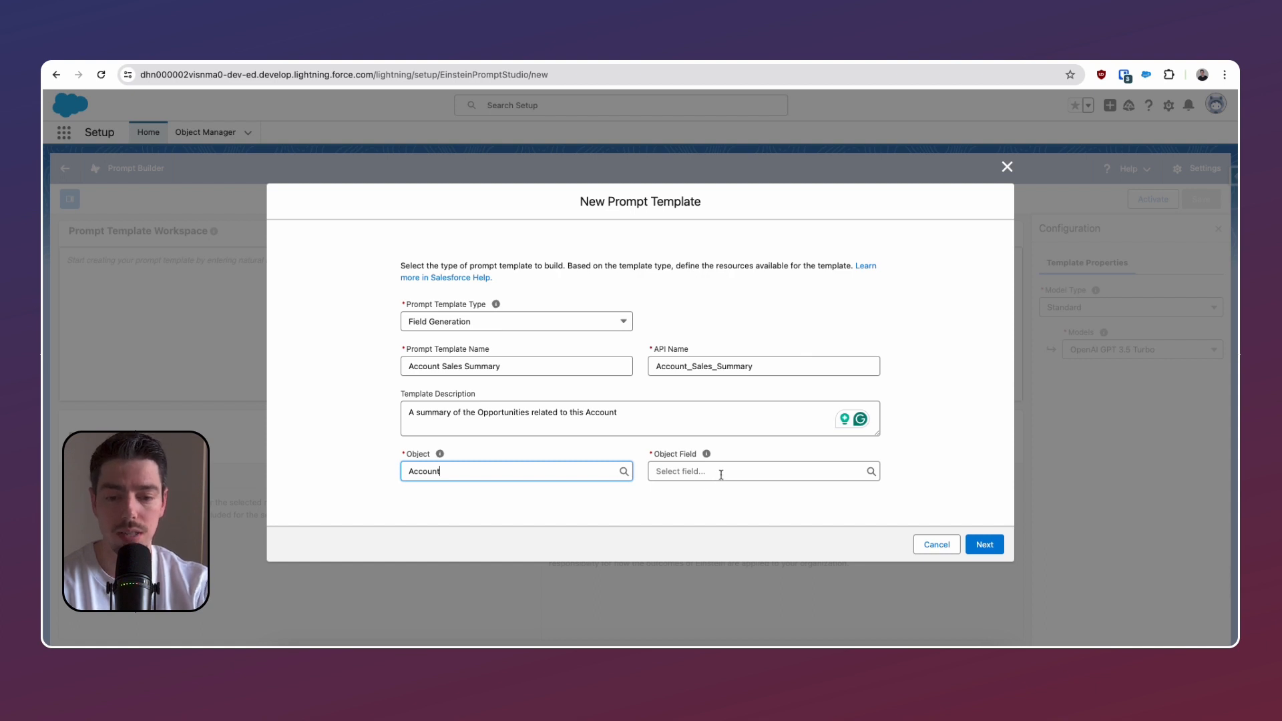
type("summa")
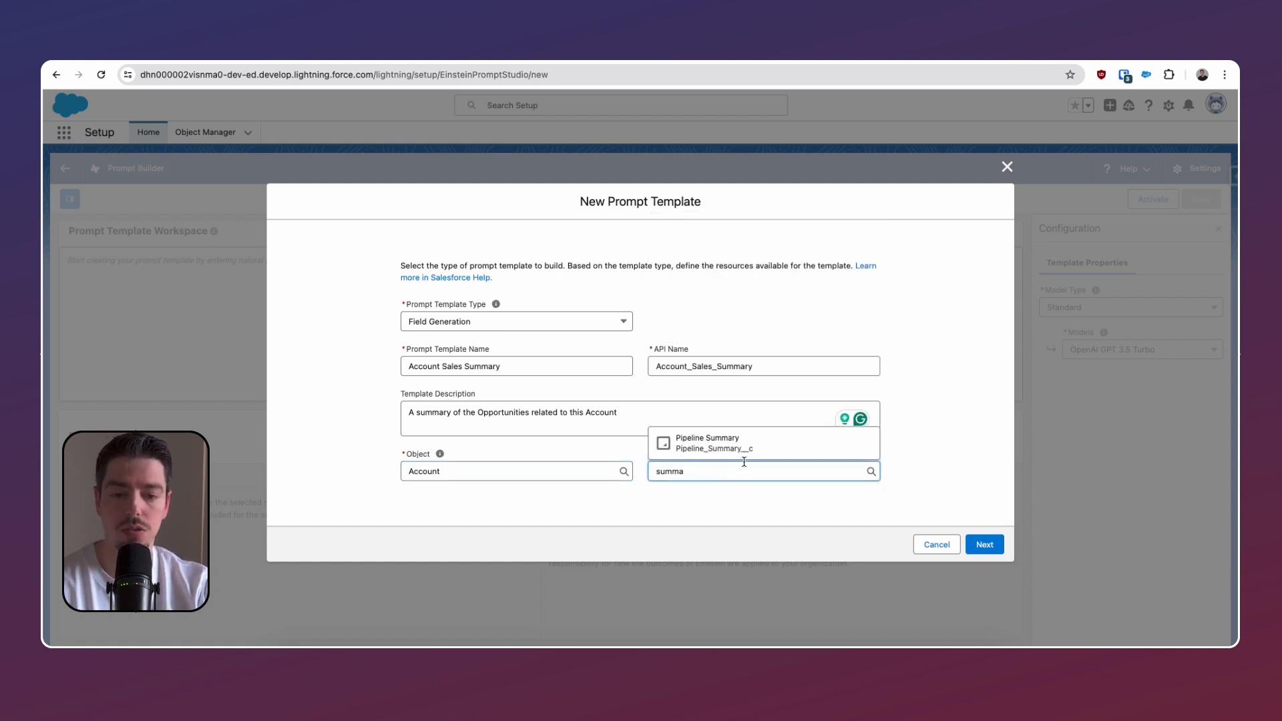
left_click(708, 442)
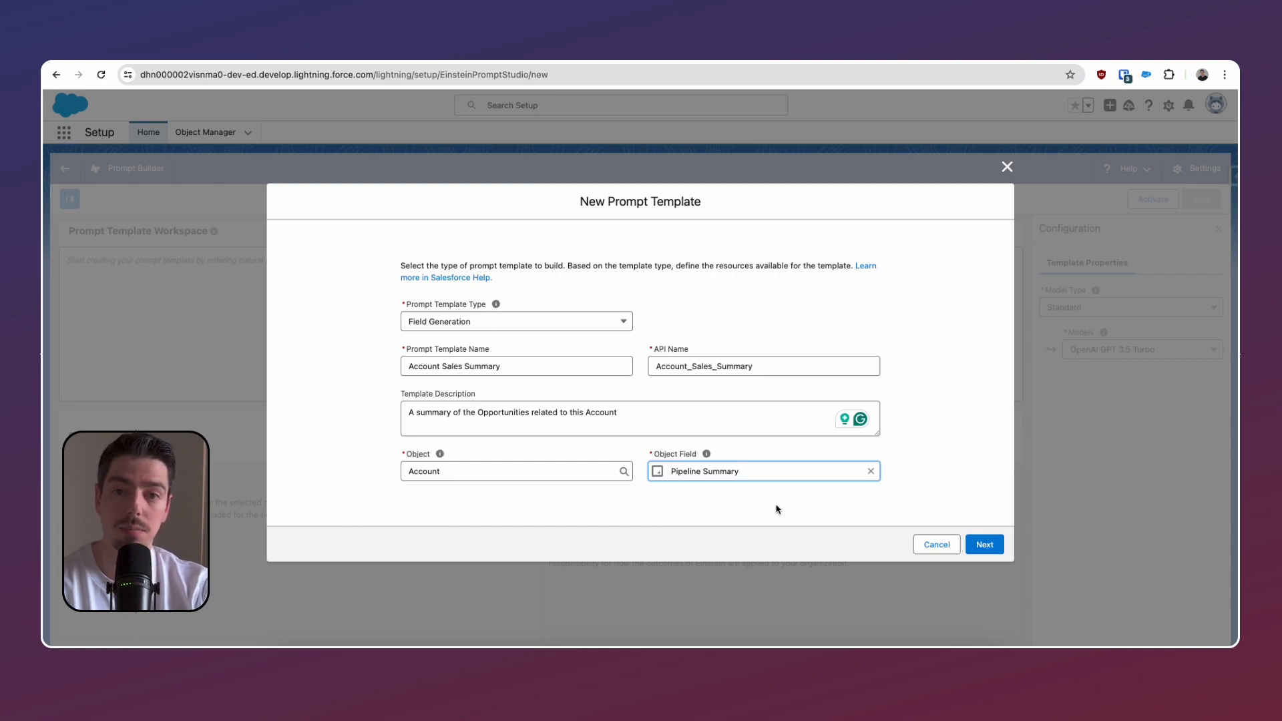
left_click(984, 543)
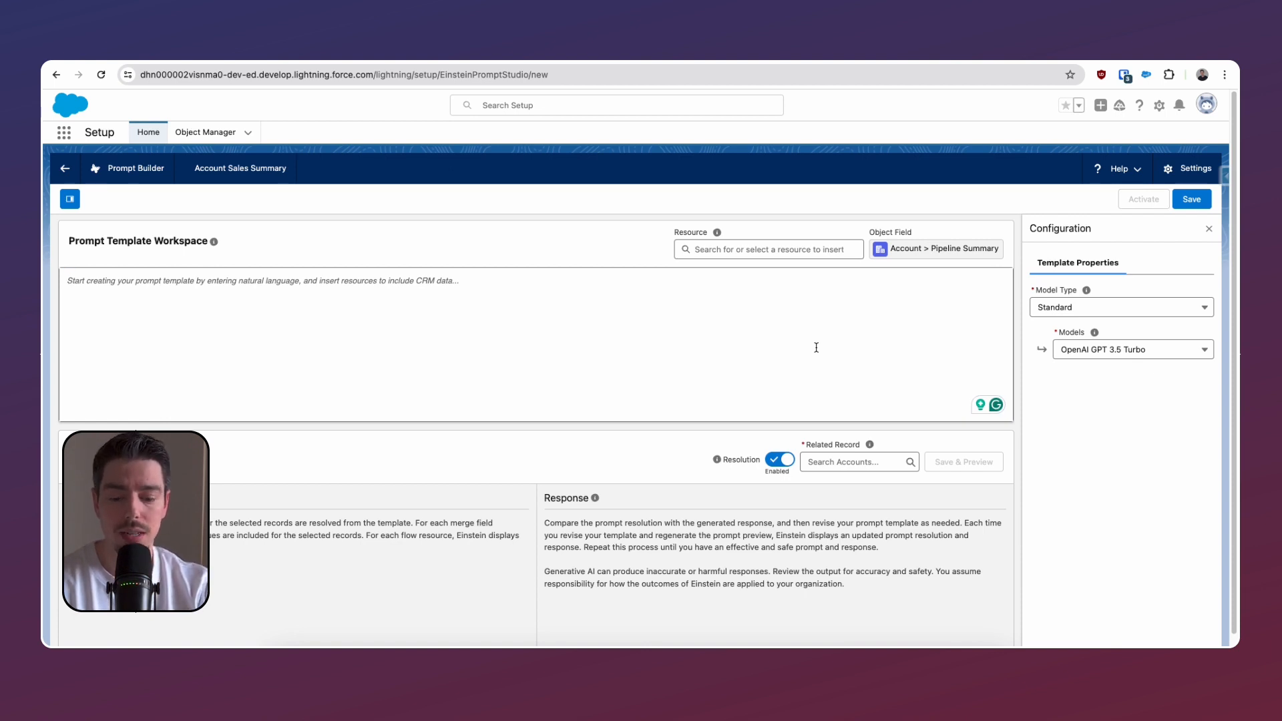
Write the prompt asking to summarize Opportunity Names, Stages and expected Amounts from the opportunities.
type("Summarize the Opportunity Names, Stages, and expected Amounts from the opportunities associated with this account, which are contained in the OPPORTUNITIES. Keep the response to a single short paragraph")
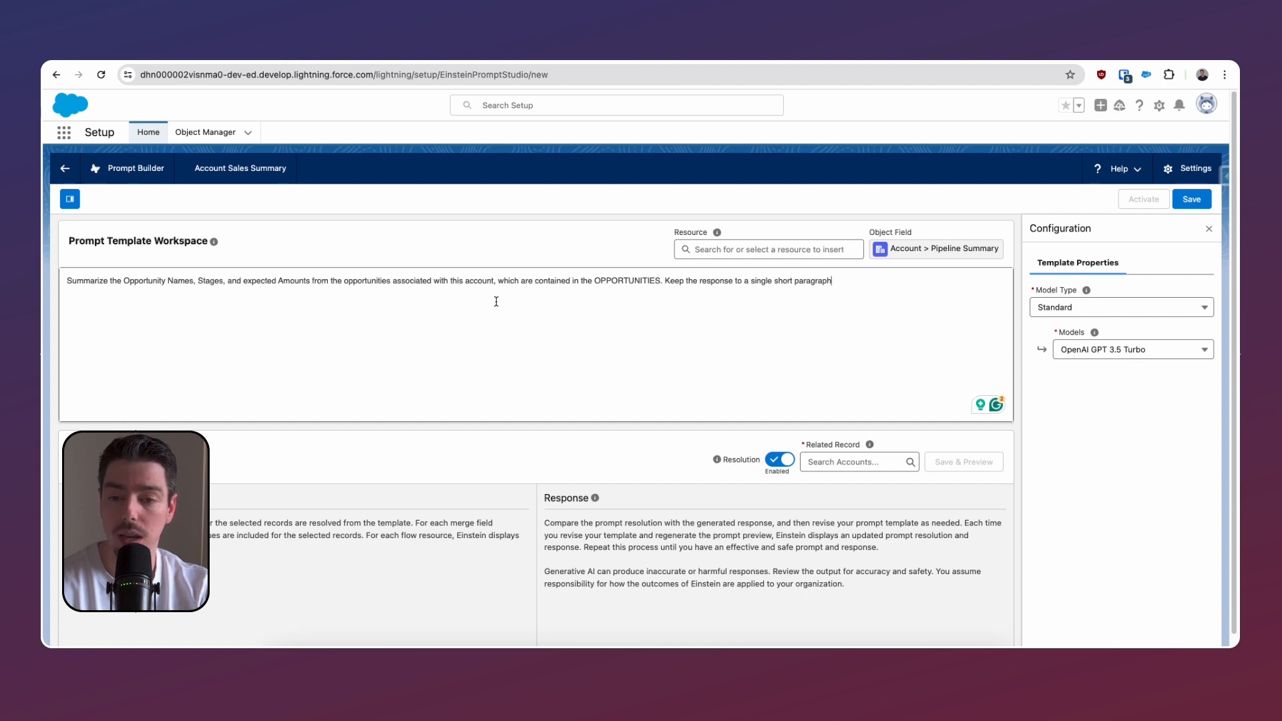
mouse_move(660, 296)
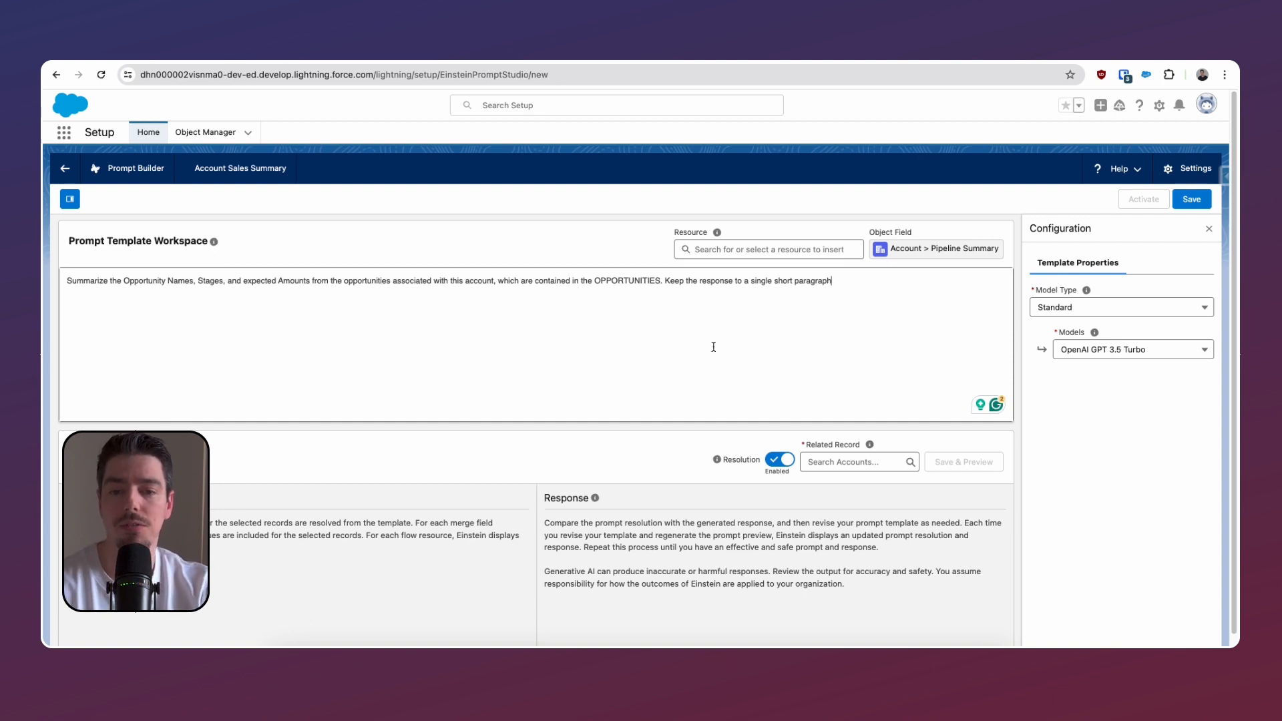
mouse_move(713, 338)
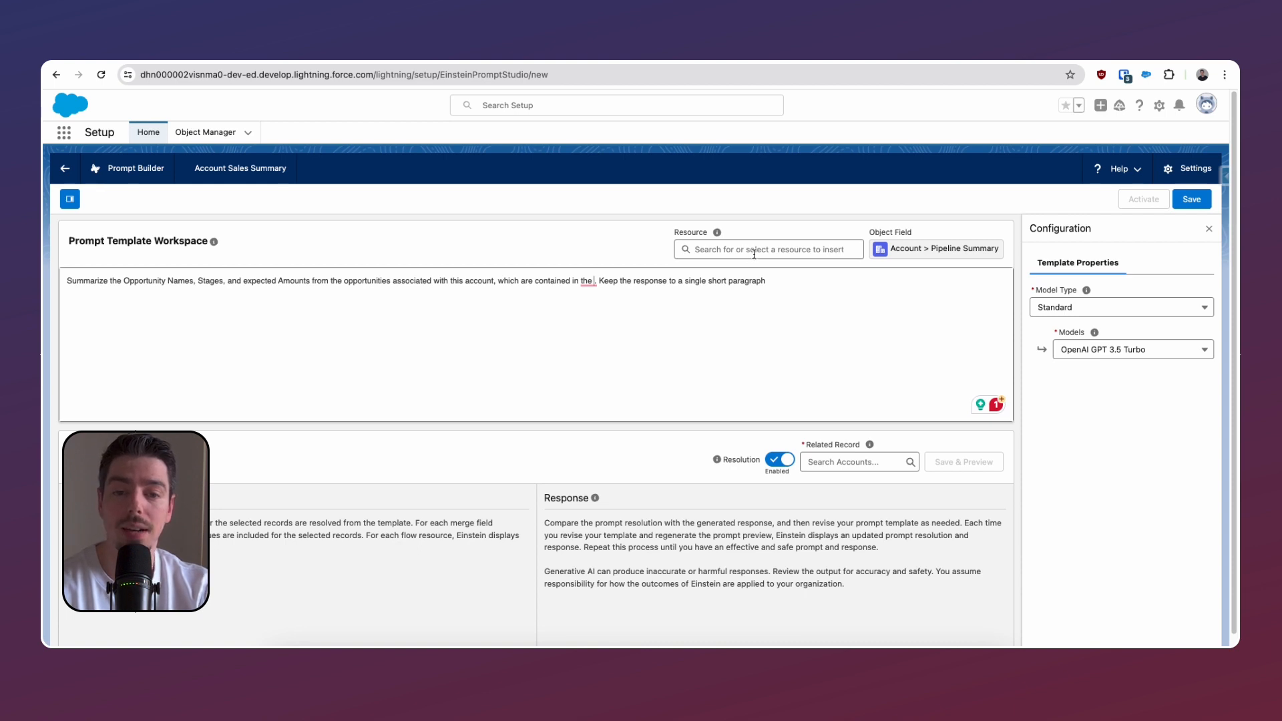
Insert the Related List: Account.Opportunities resource into the prompt.
left_click(767, 249)
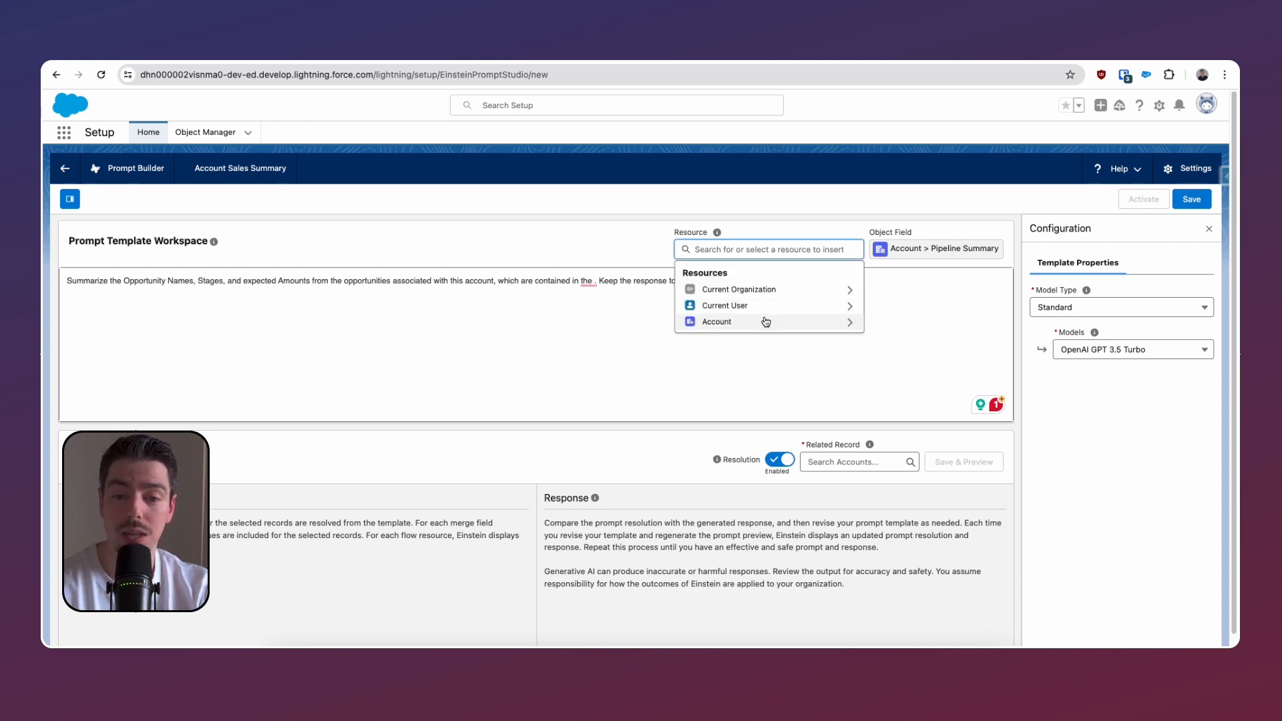
left_click(716, 322)
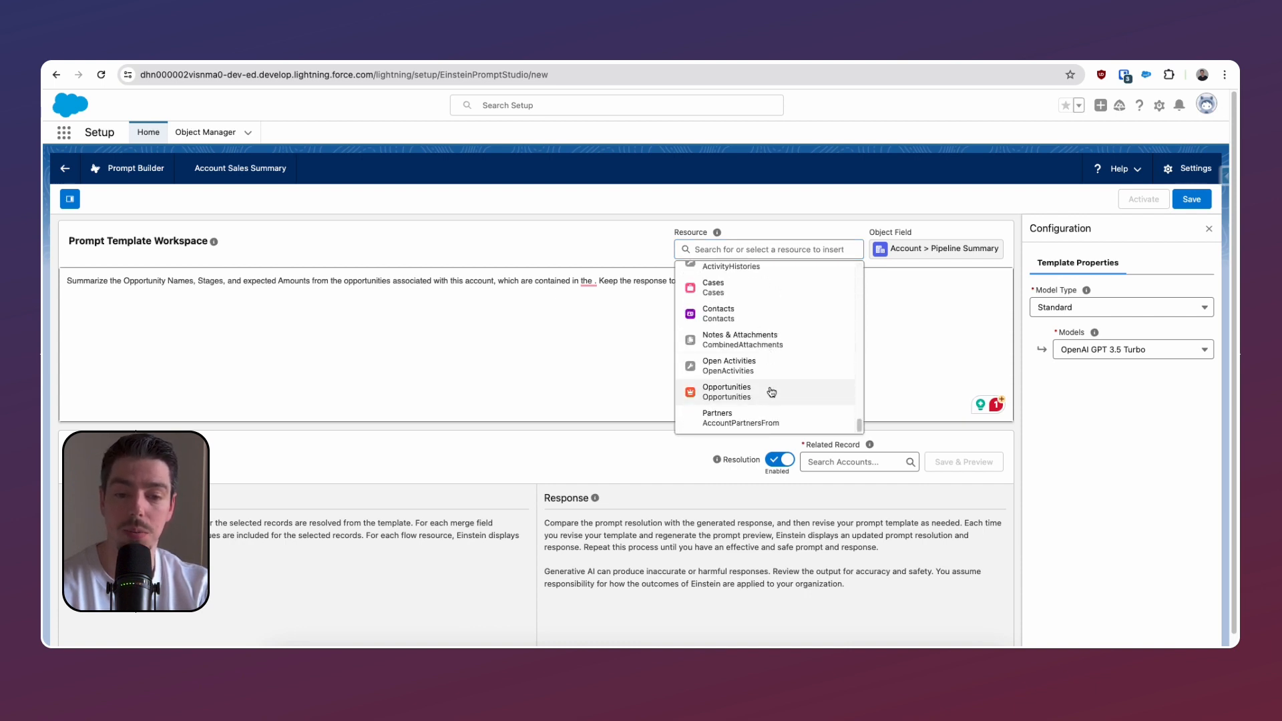
left_click(726, 391)
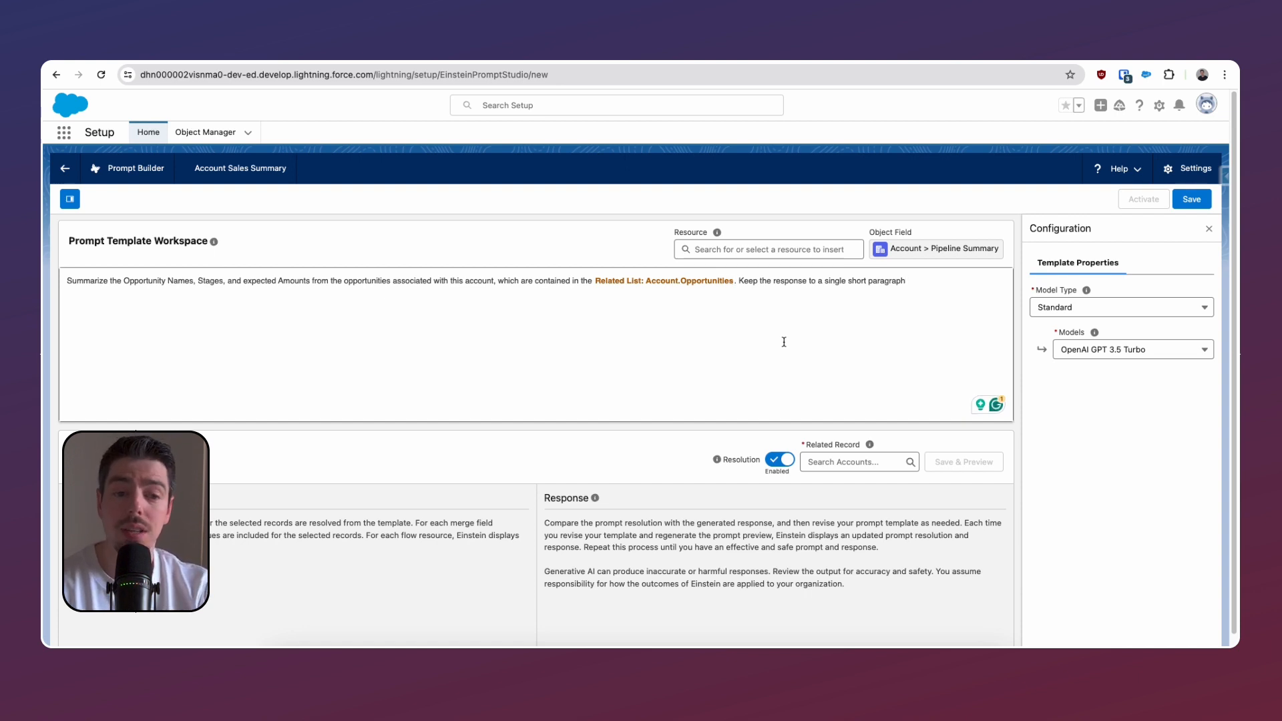
mouse_move(1132, 421)
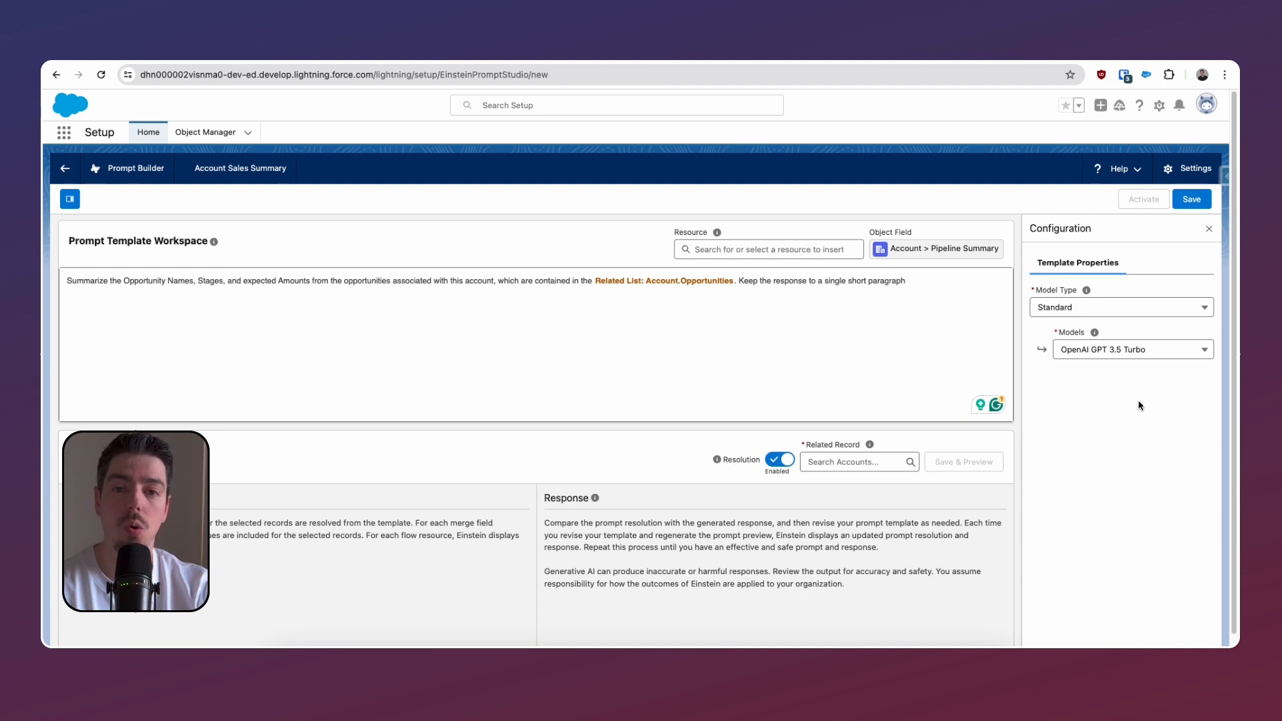
mouse_move(1155, 354)
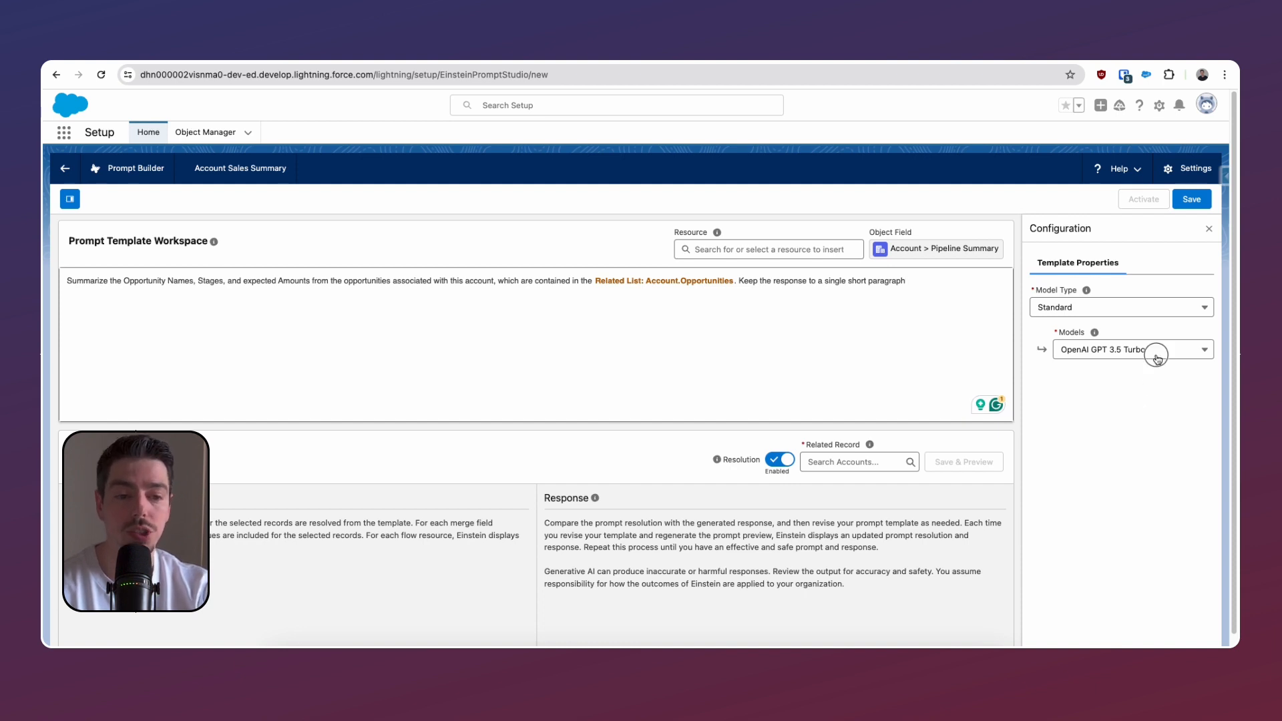
Switch the template's model from GPT 3.5 Turbo to OpenAI GPT 4 and start choosing a test record.
left_click(1132, 349)
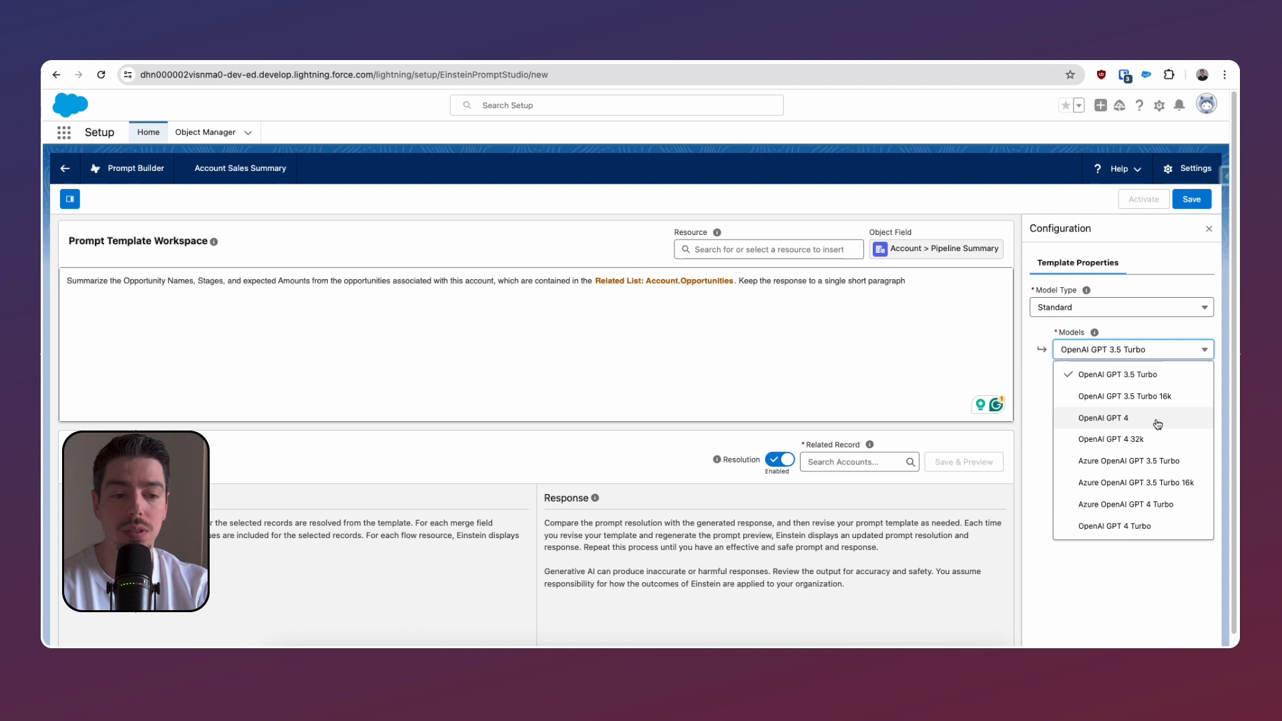
left_click(1103, 418)
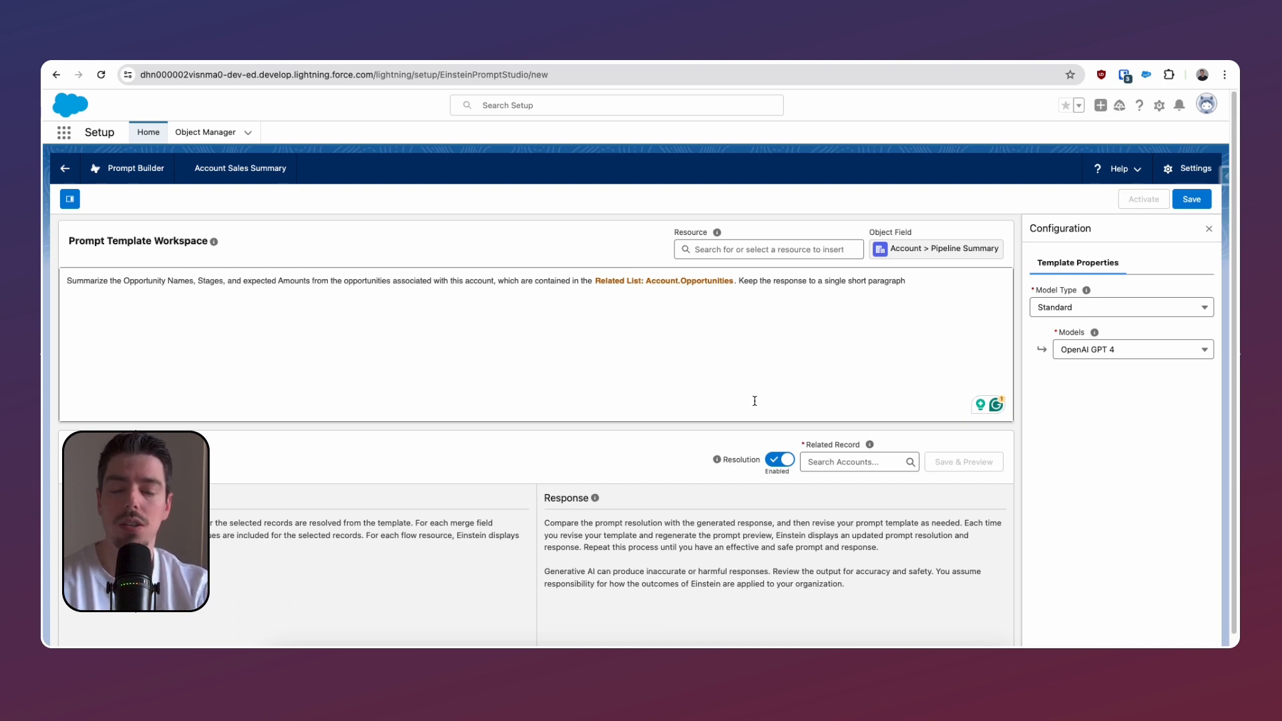
left_click(854, 462)
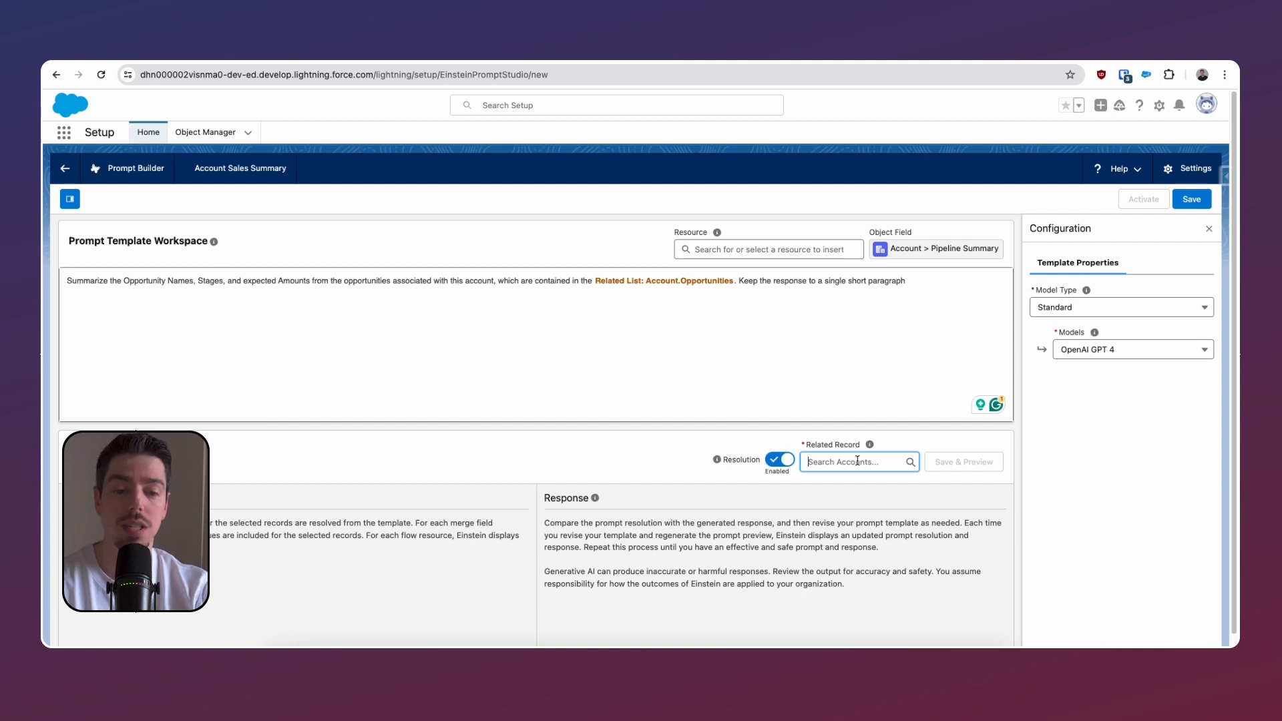
Select United Oil & Gas Corp. as the related record and Save & Preview the generated summary.
type("United Oil & Gas Corp.")
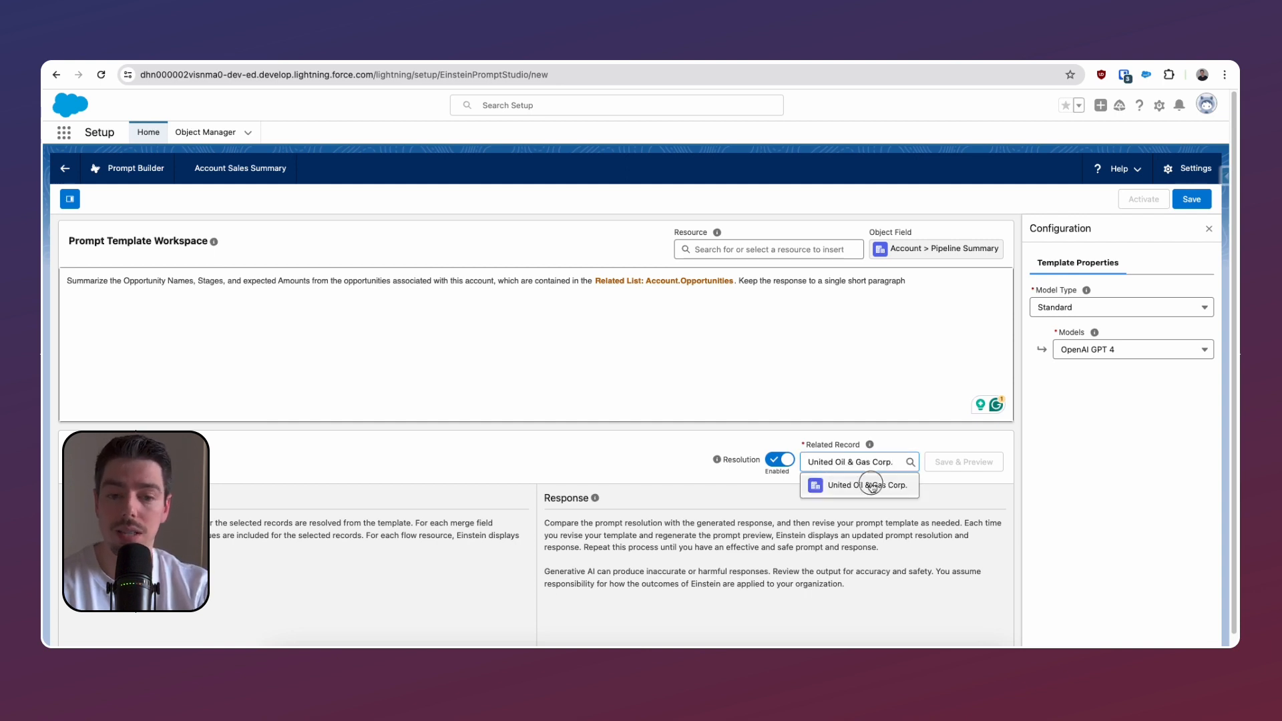
left_click(859, 485)
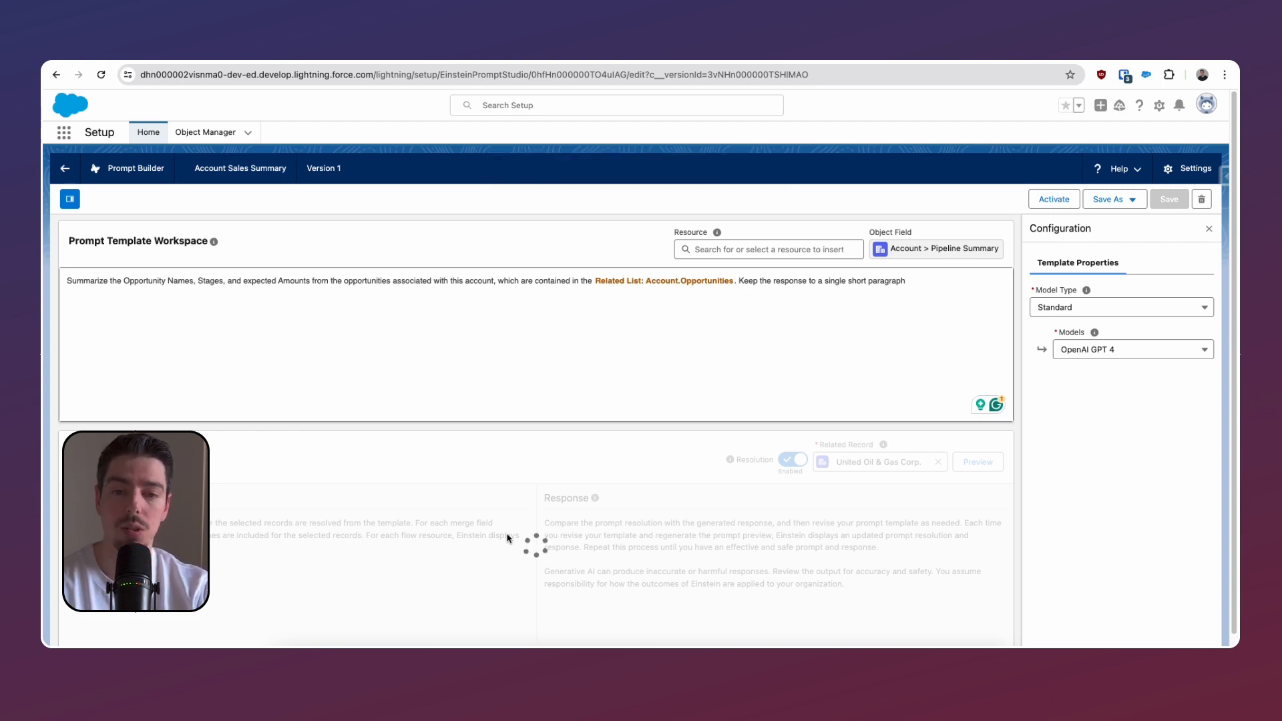
left_click(977, 462)
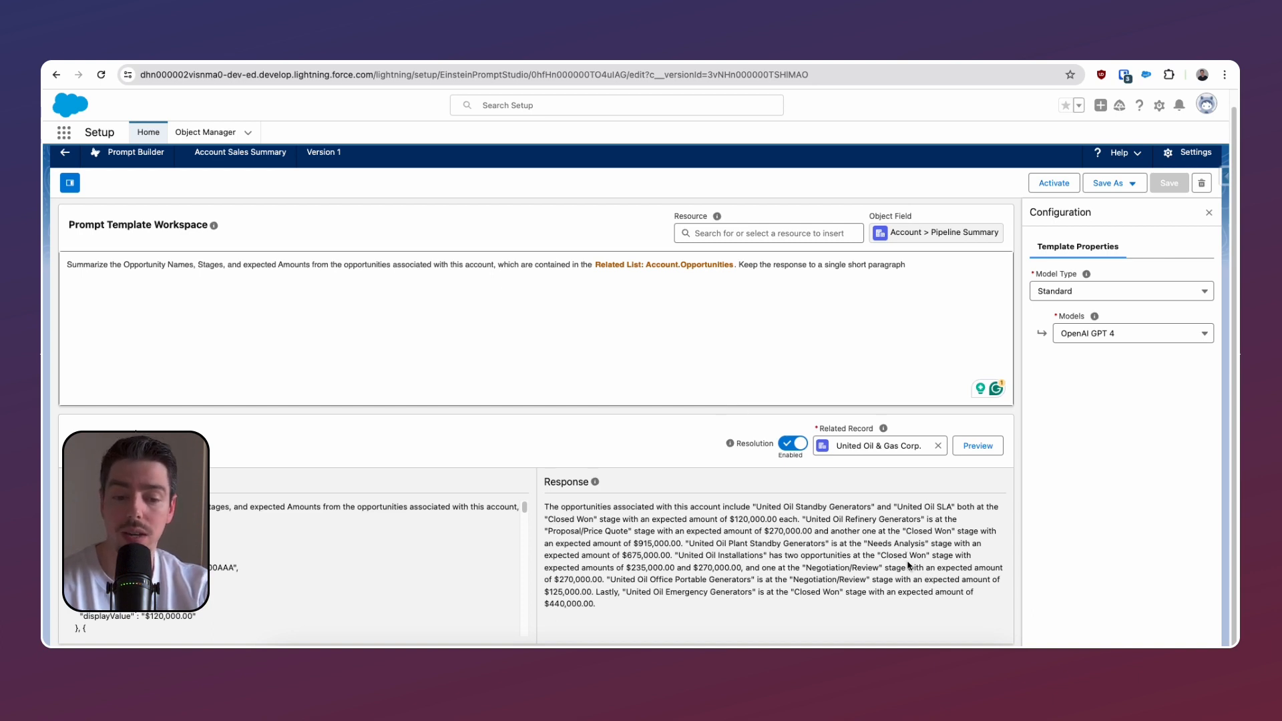
Activate the Account Sales Summary prompt template.
scroll("down", 3)
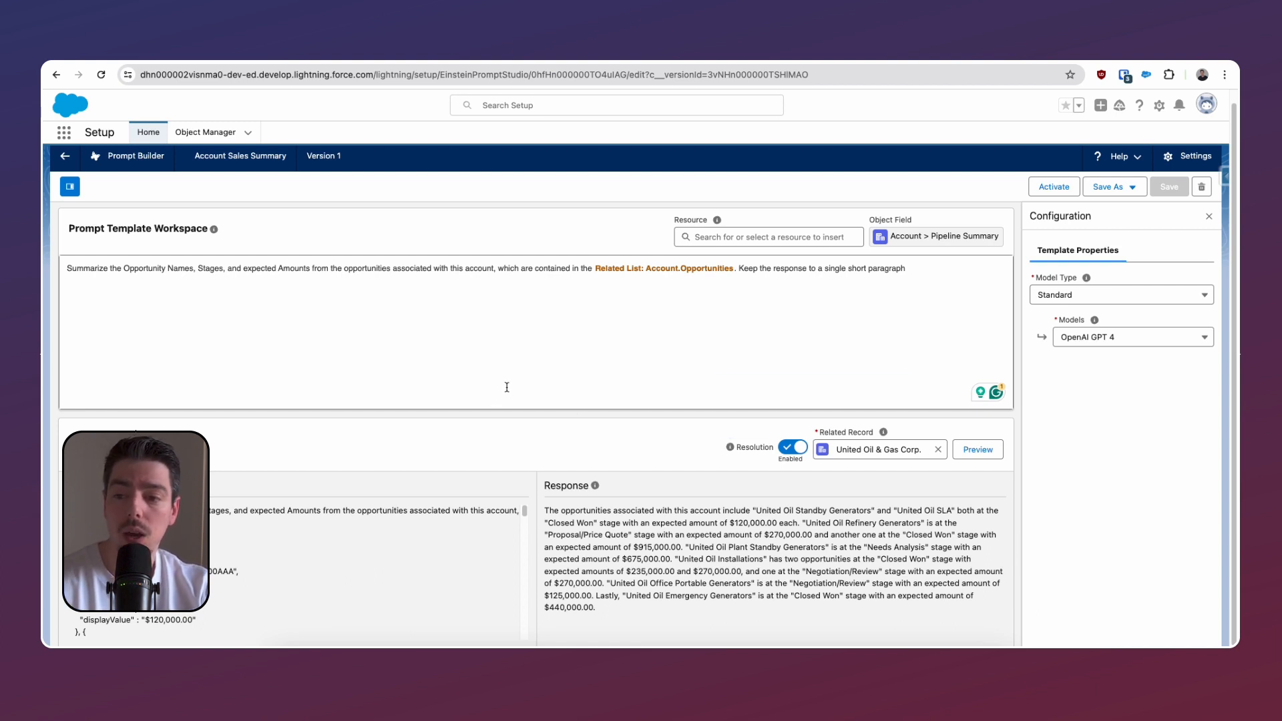
mouse_move(475, 323)
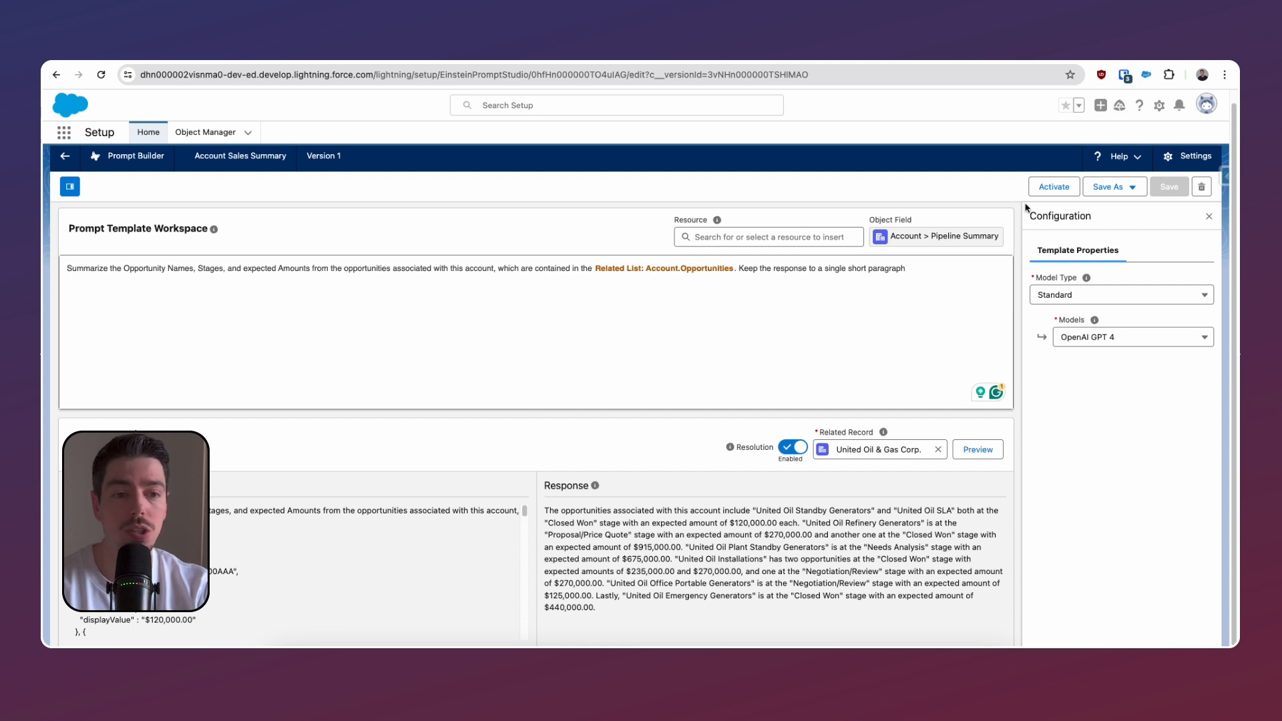
left_click(1053, 187)
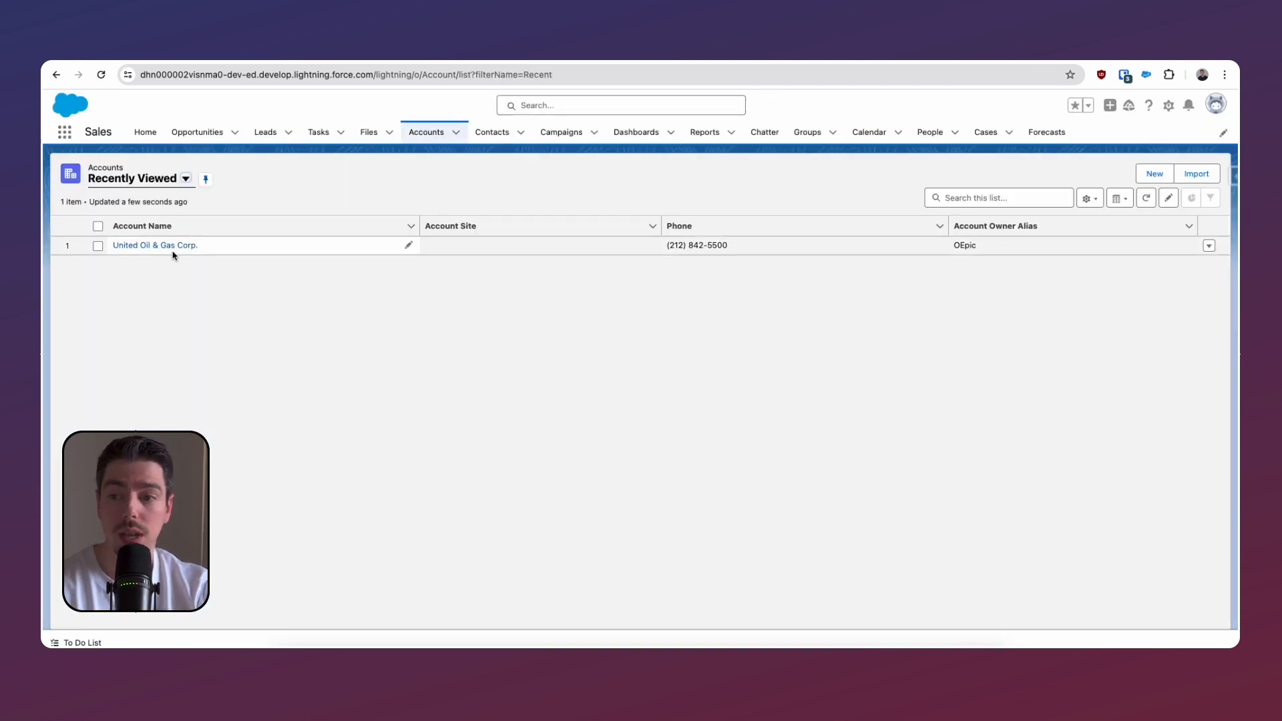
Open the United Oil & Gas Corp. account and choose Edit Page from the gear menu.
left_click(155, 246)
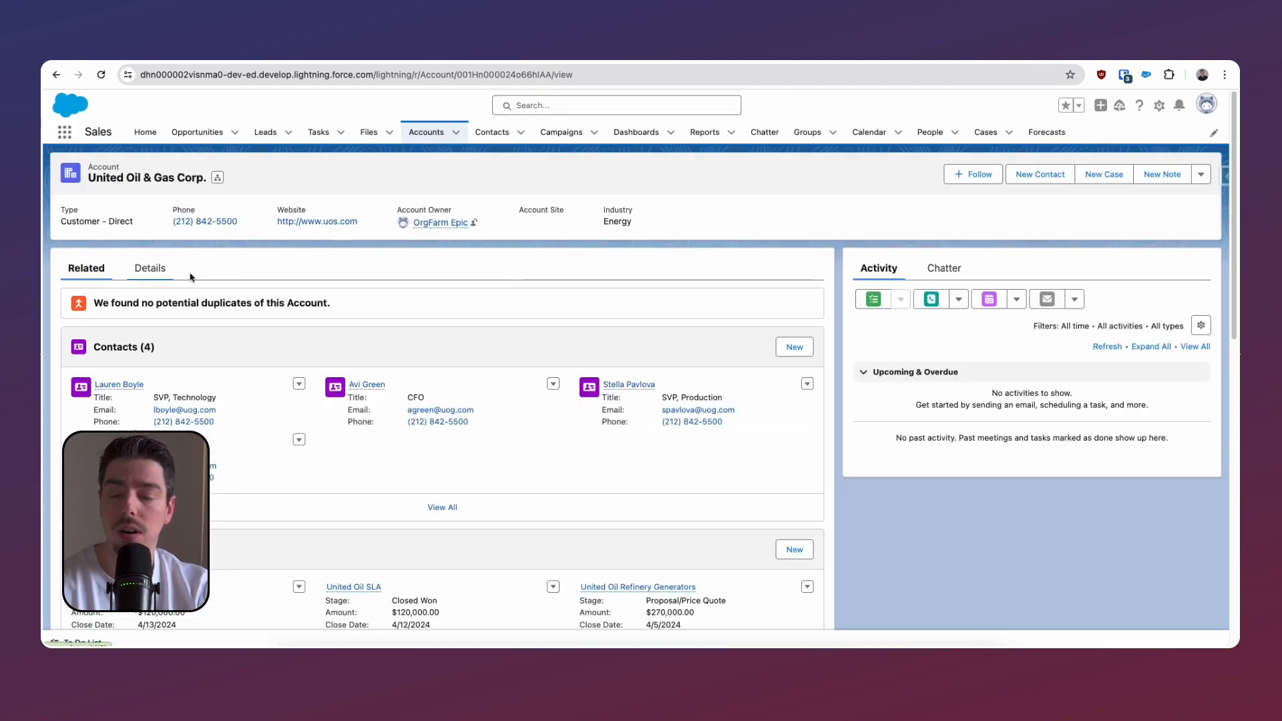
left_click(1159, 106)
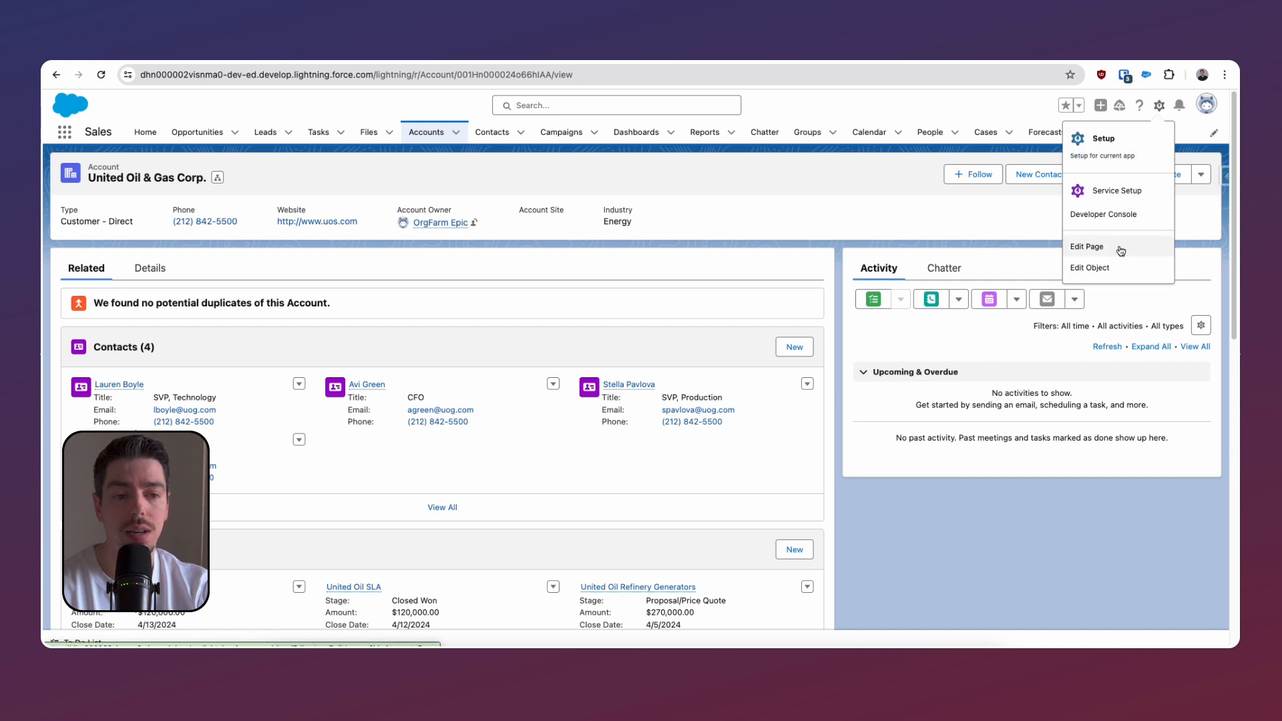
left_click(1087, 247)
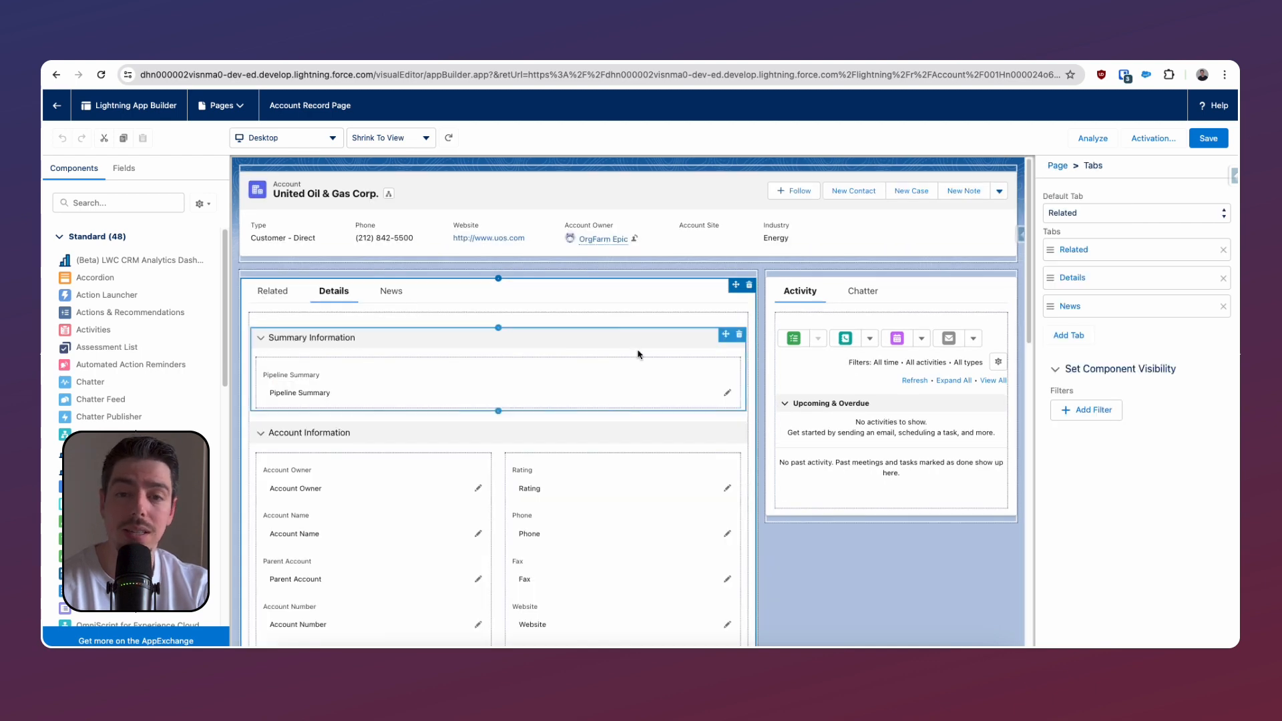
mouse_move(631, 358)
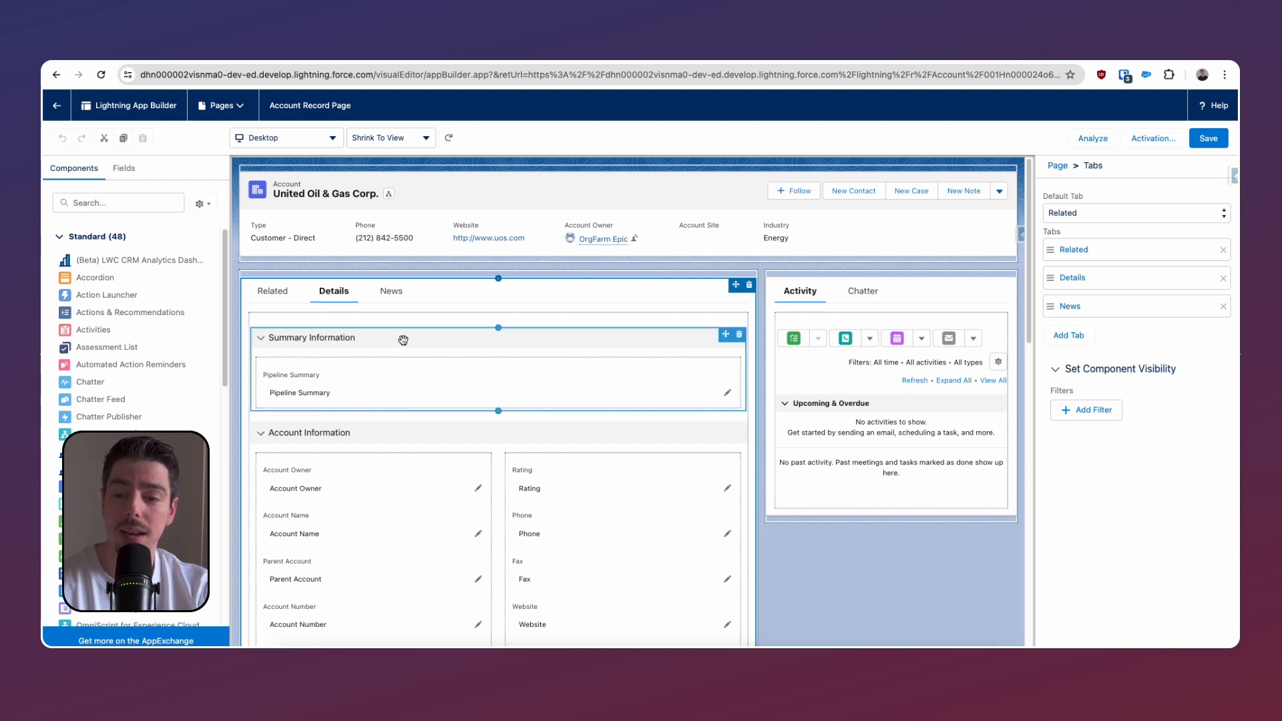
Select the Pipeline Summary field in the Summary Information section to show its properties.
left_click(311, 337)
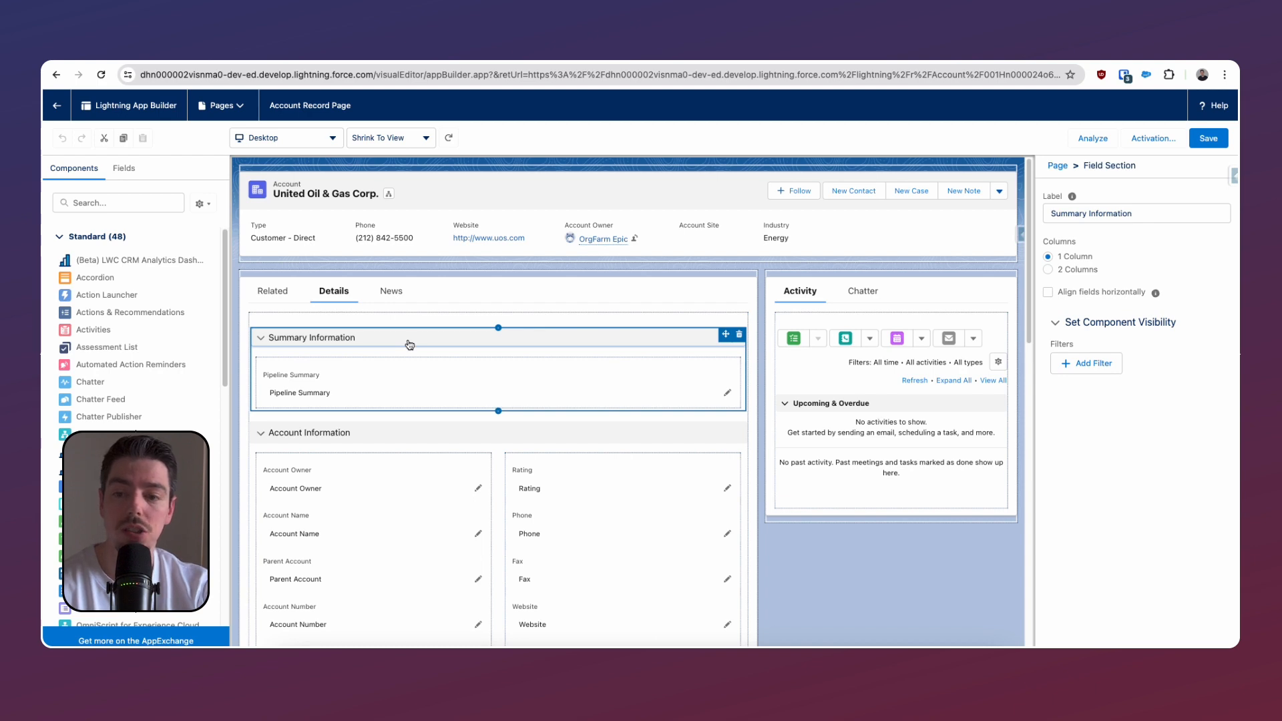
left_click(369, 384)
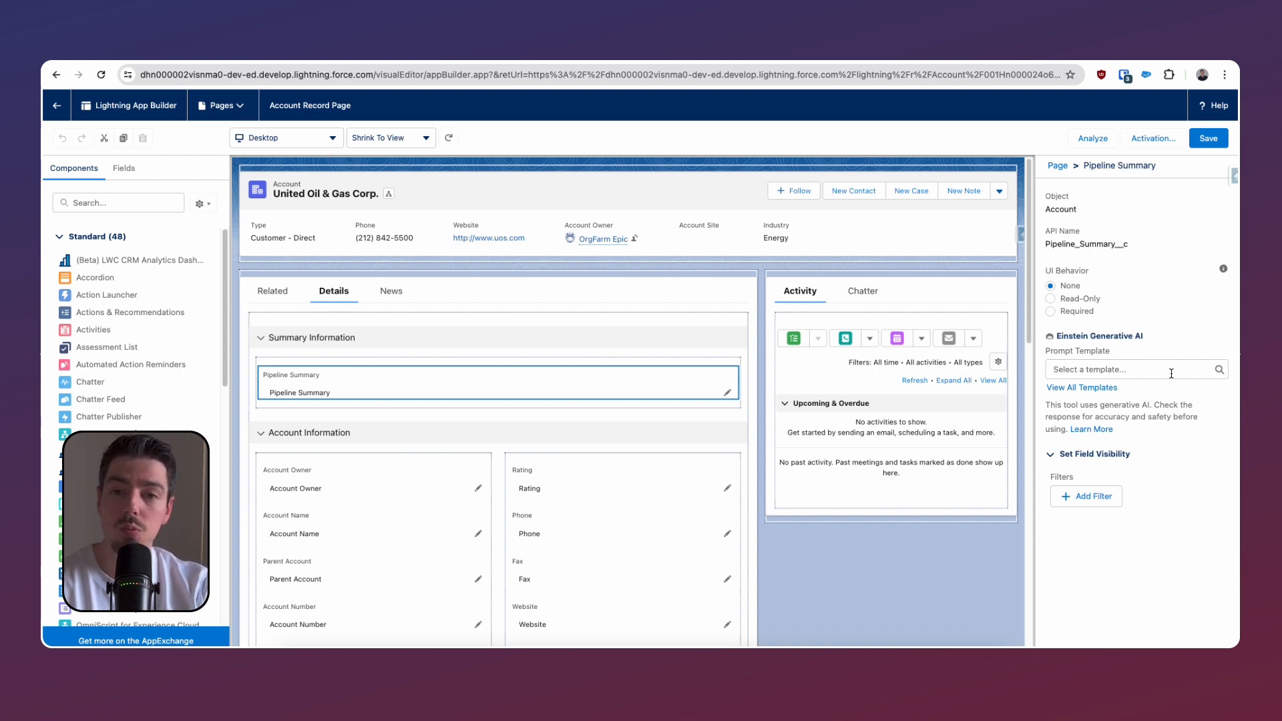
Set the field's Prompt Template to Account Sales Summary and save the page.
left_click(1135, 369)
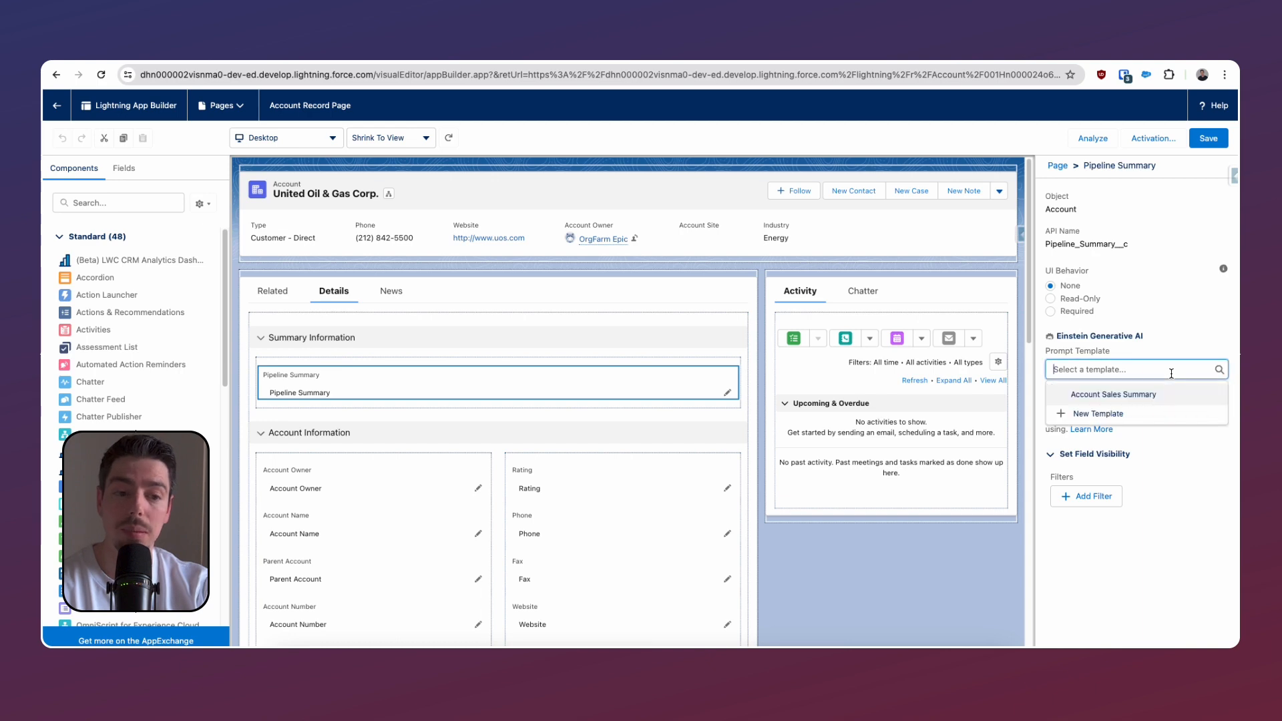
left_click(1114, 394)
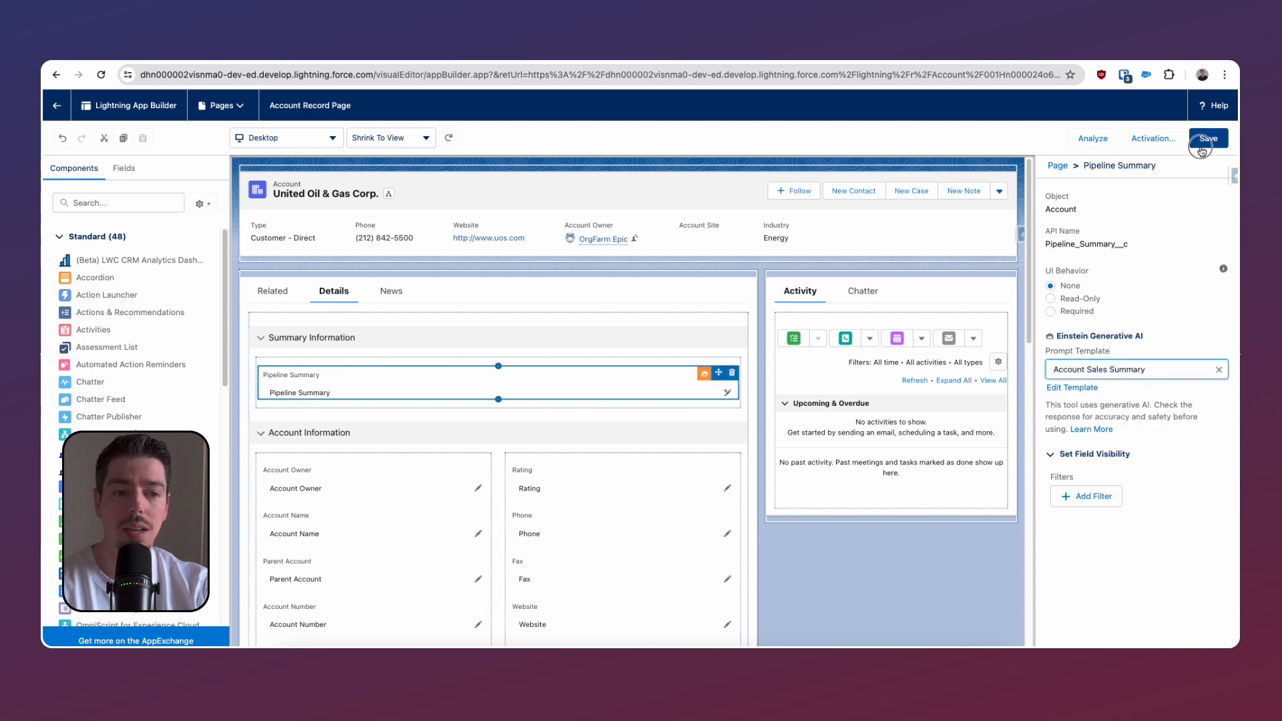
left_click(1209, 138)
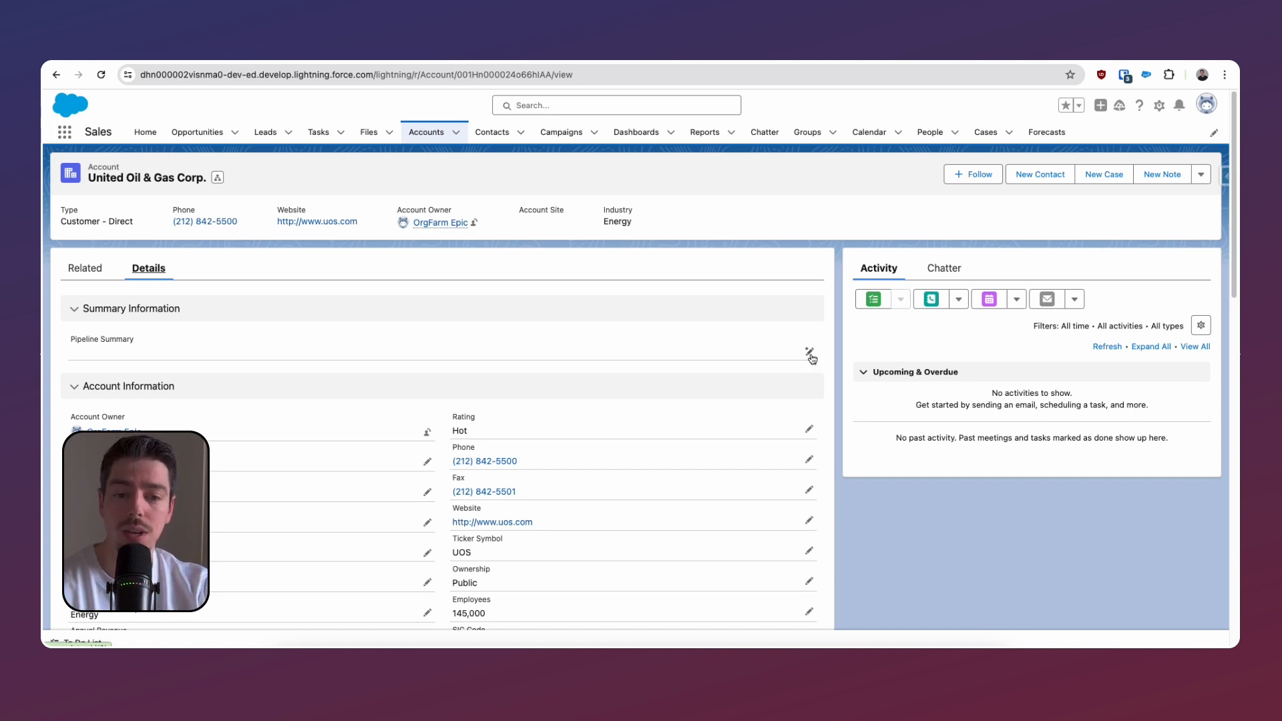
Have Einstein draft an opportunities summary for United Oil & Gas Corp.'s empty Pipeline Summary field.
left_click(809, 353)
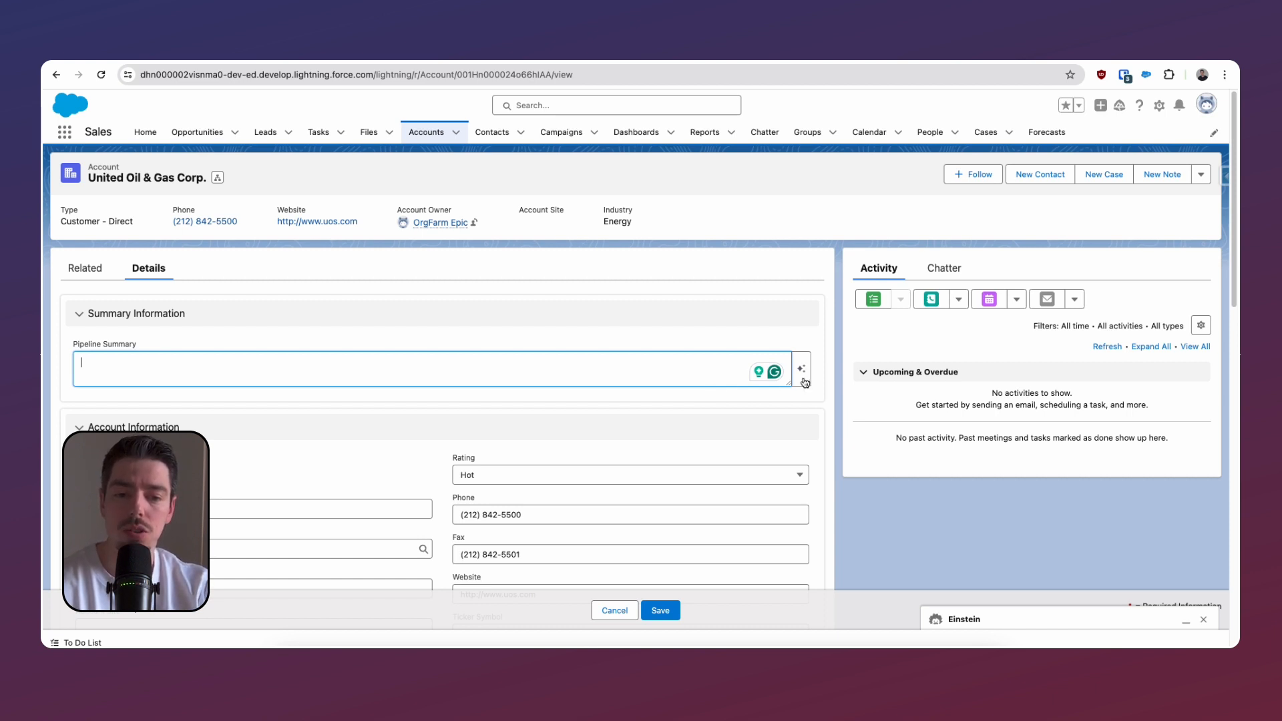
left_click(802, 371)
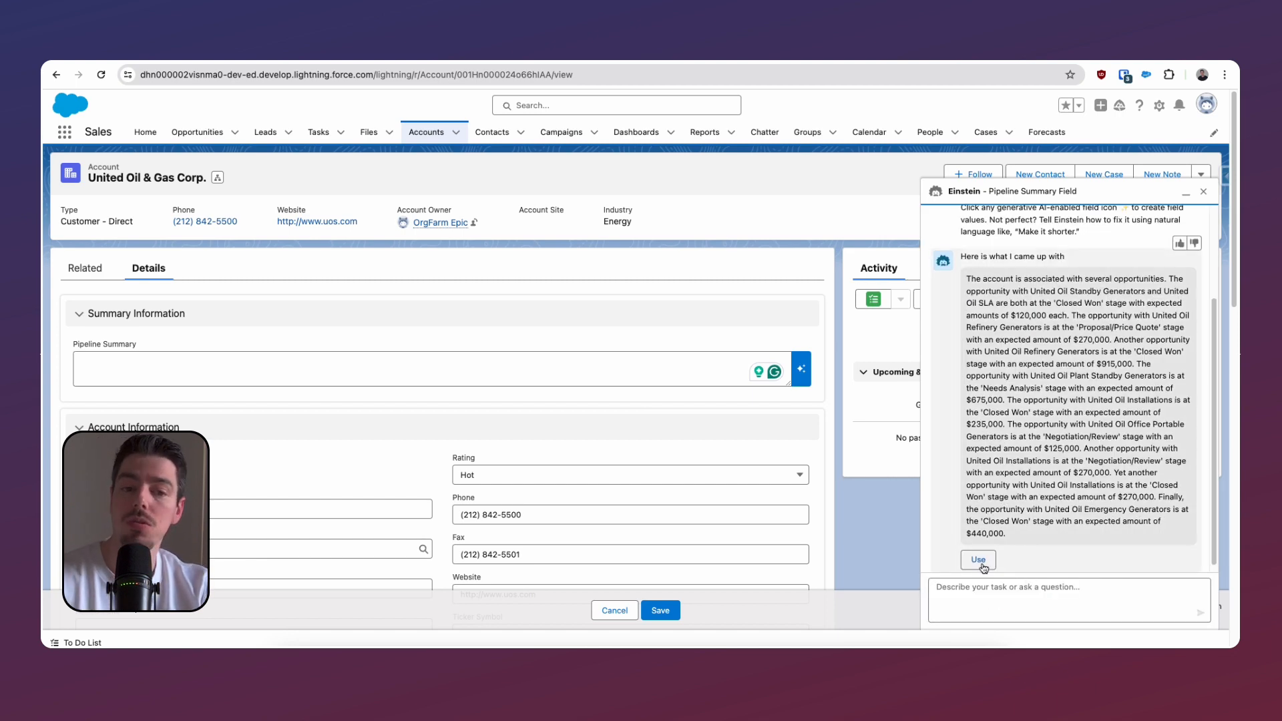
Insert Einstein's generated opportunity summary into the Pipeline Summary field via Use.
left_click(978, 560)
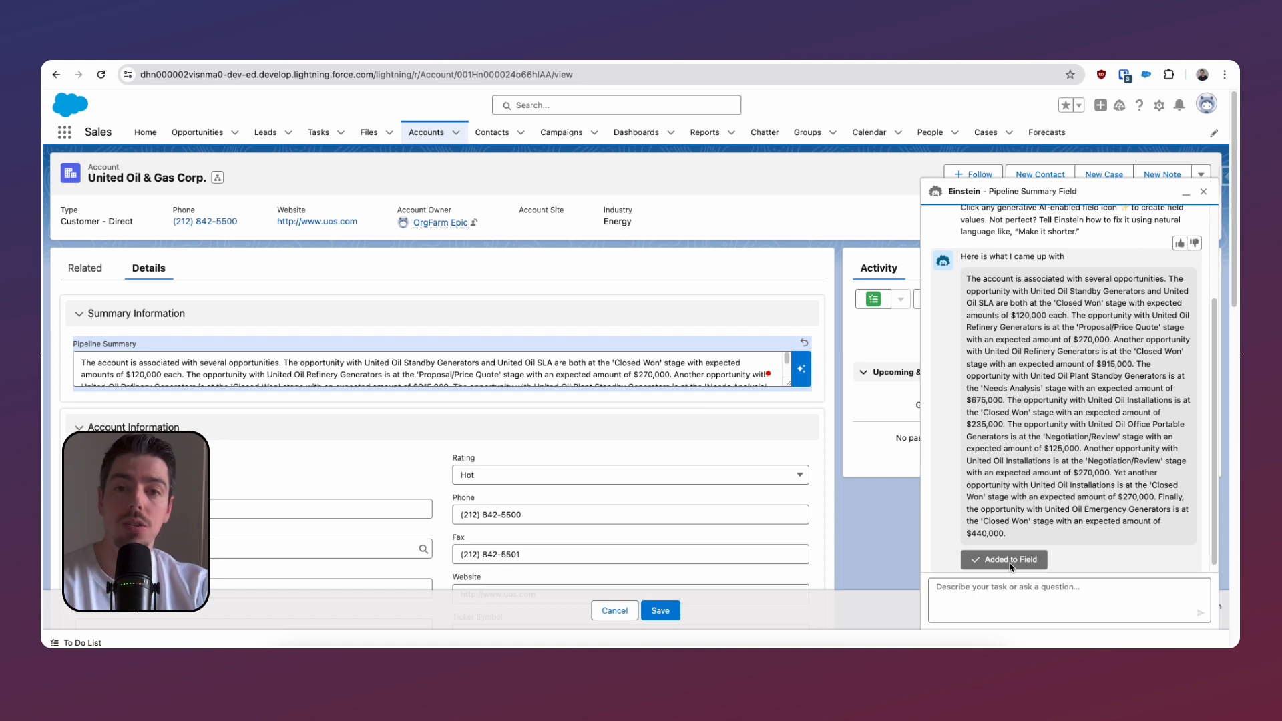
mouse_move(642, 393)
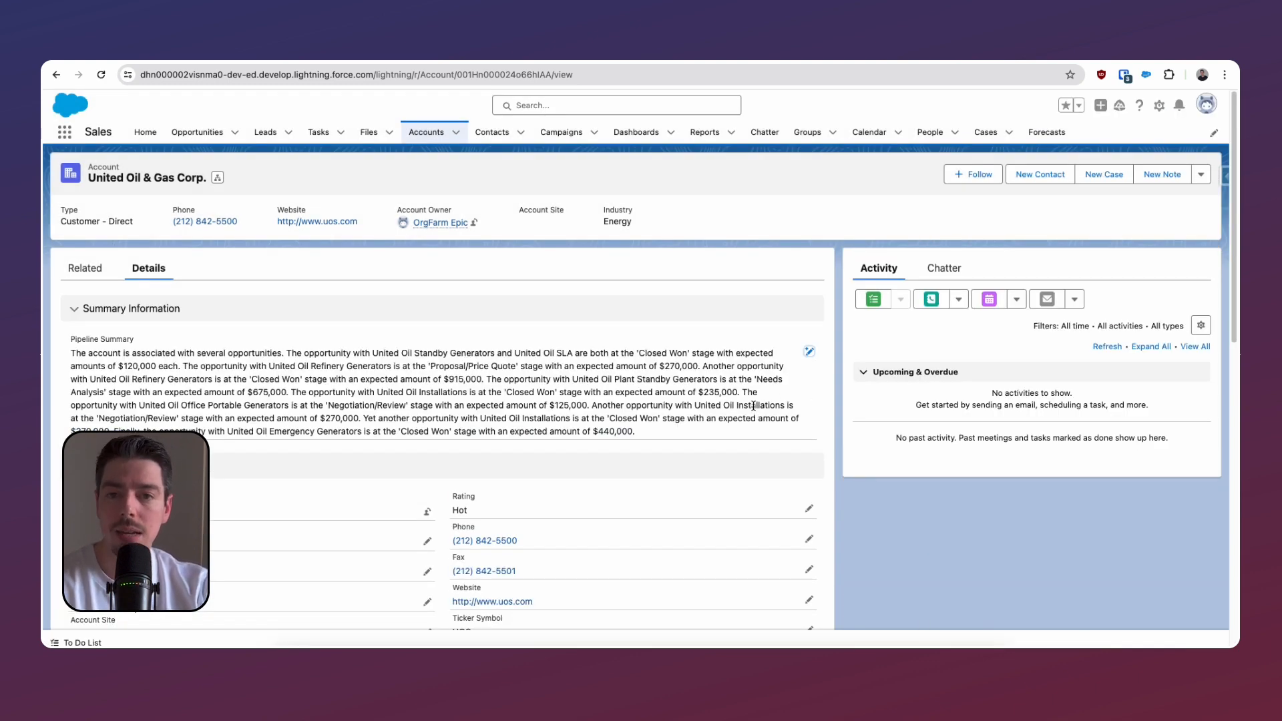
mouse_move(784, 451)
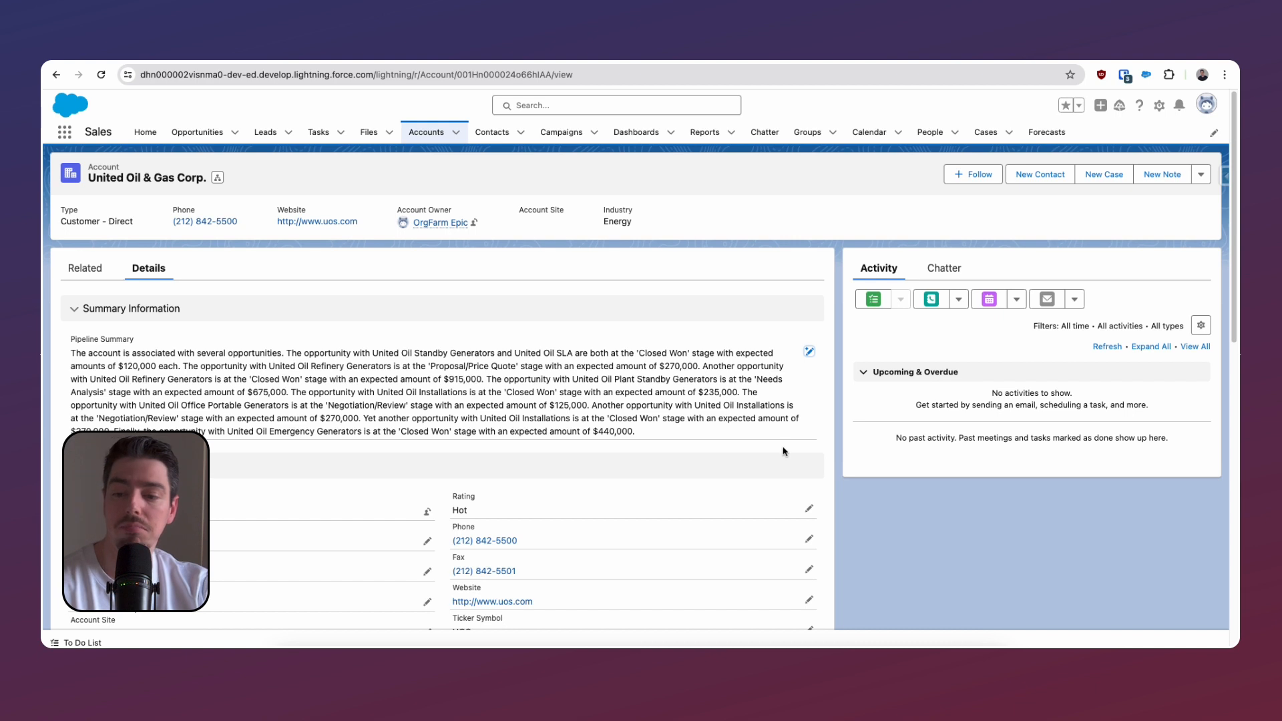